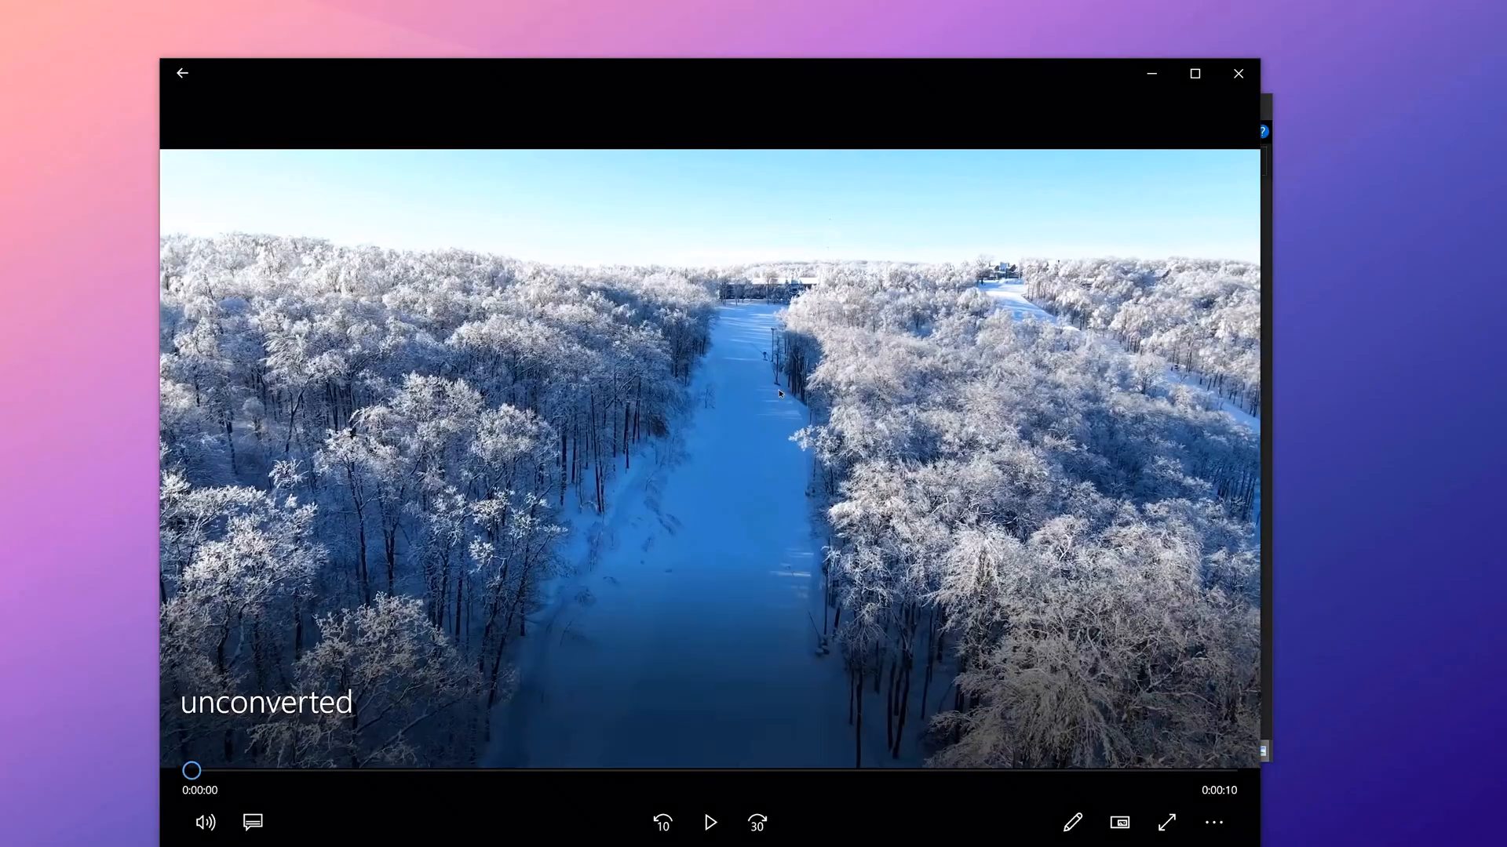
- Play the unconverted snowy-forest WEBM clip in Movies & TV
{"action": "left_click", "coordinate": [709, 822]}
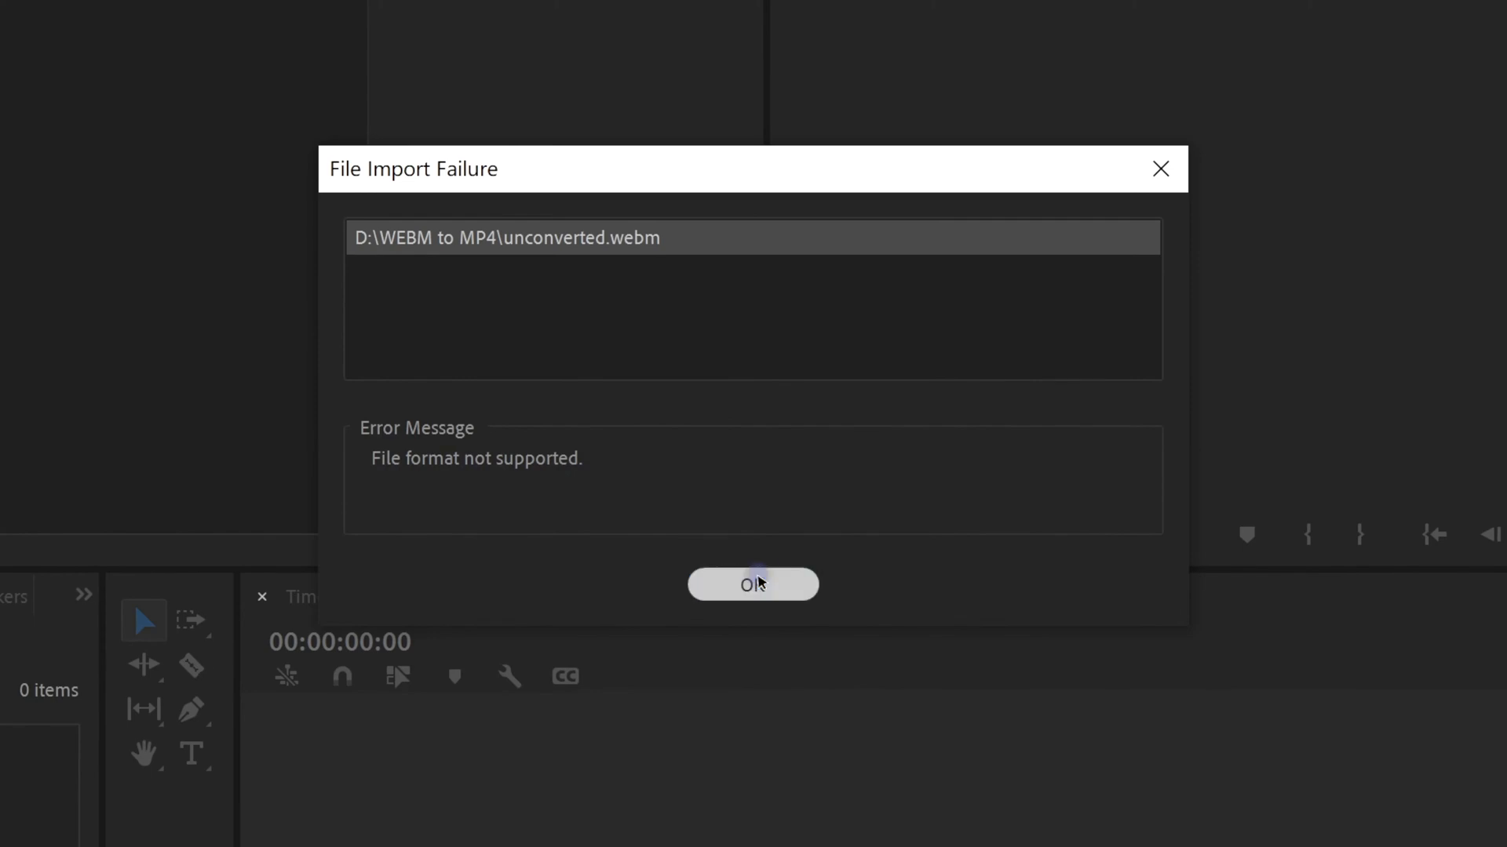
- Dismiss Premiere Pro's 'format not supported' error for unconverted.webm
{"action": "left_click", "coordinate": [753, 585]}
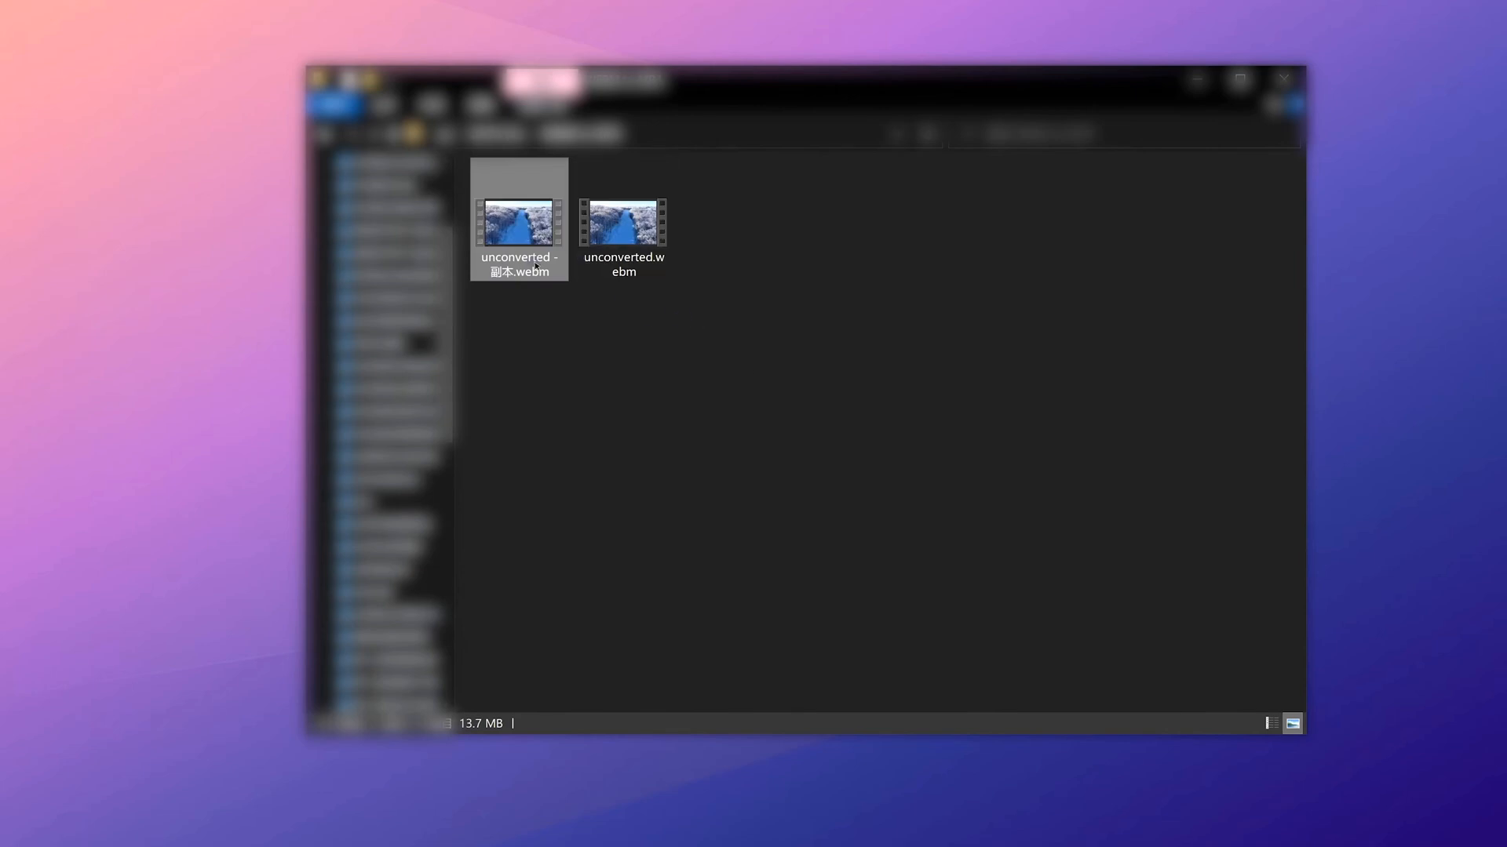
- Open the 'unconverted - copy' video from File Explorer for playback
{"action": "double_click", "coordinate": [517, 221]}
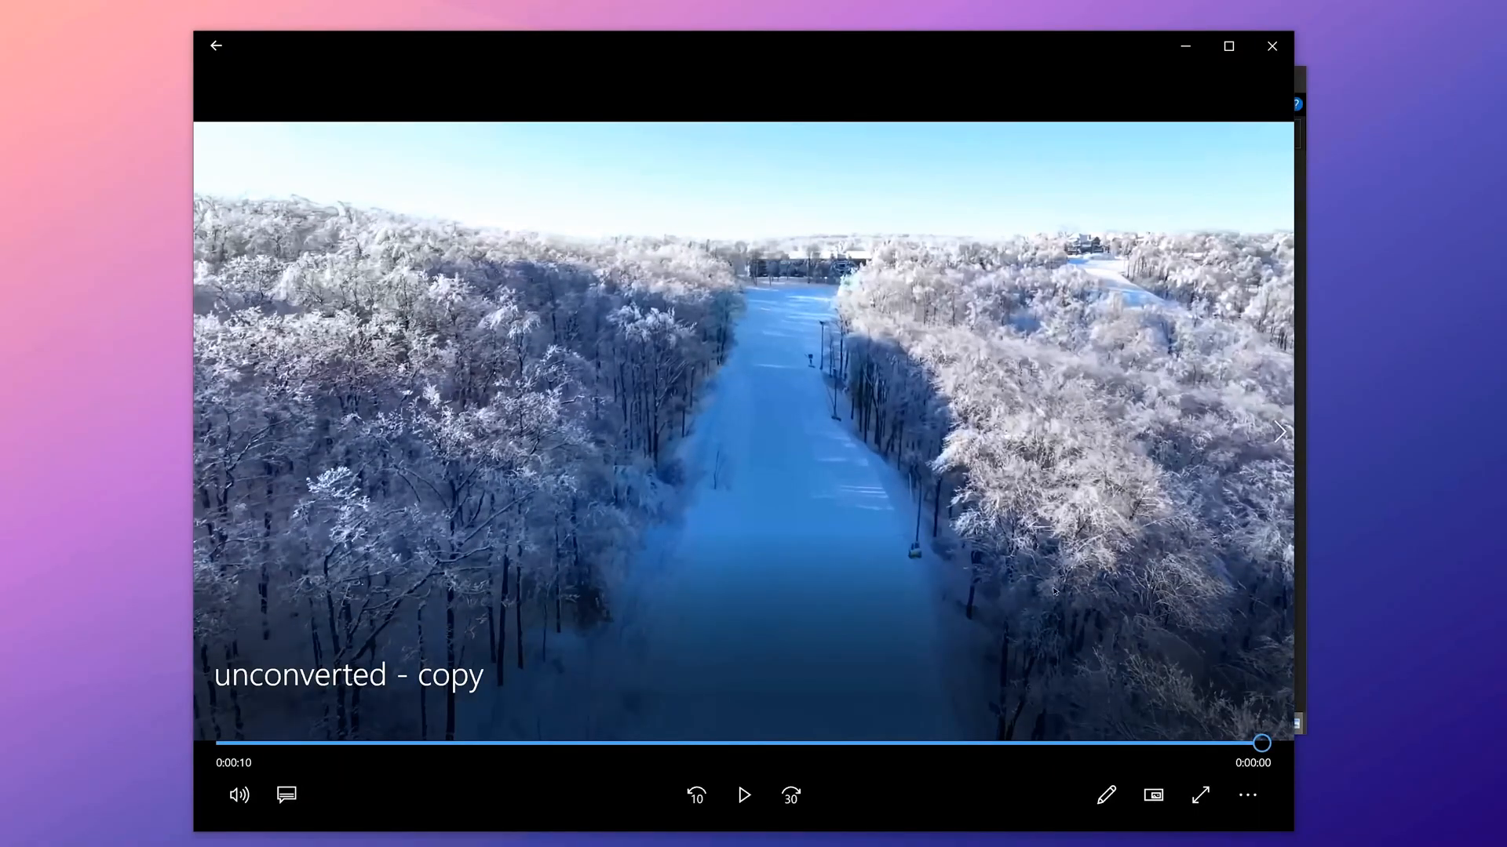
- Restart the 'unconverted - copy' clip and pause it about a second in
{"action": "left_click", "coordinate": [744, 795]}
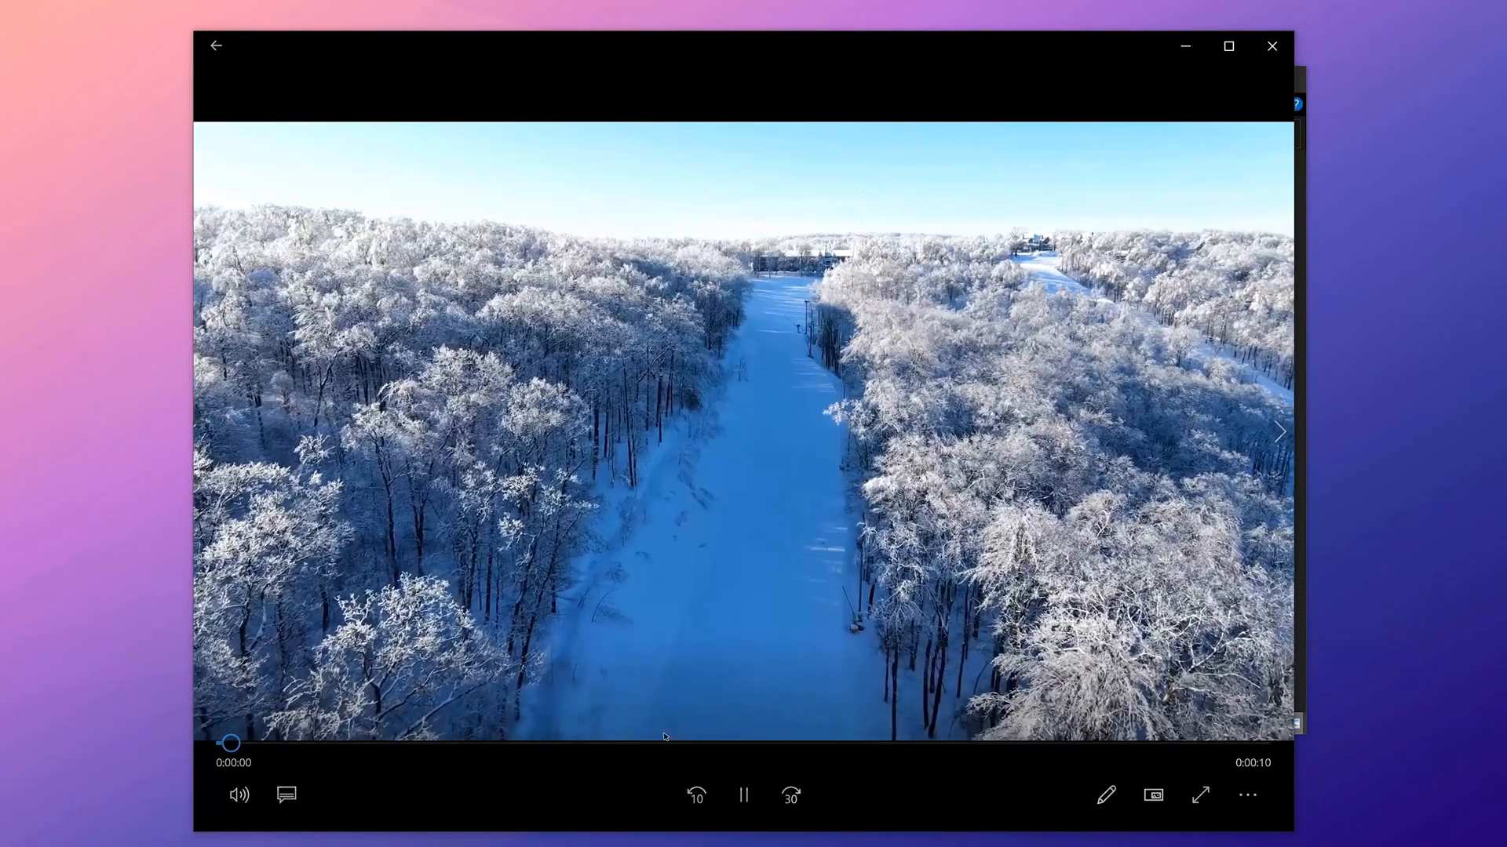
{"action": "left_click", "coordinate": [743, 795]}
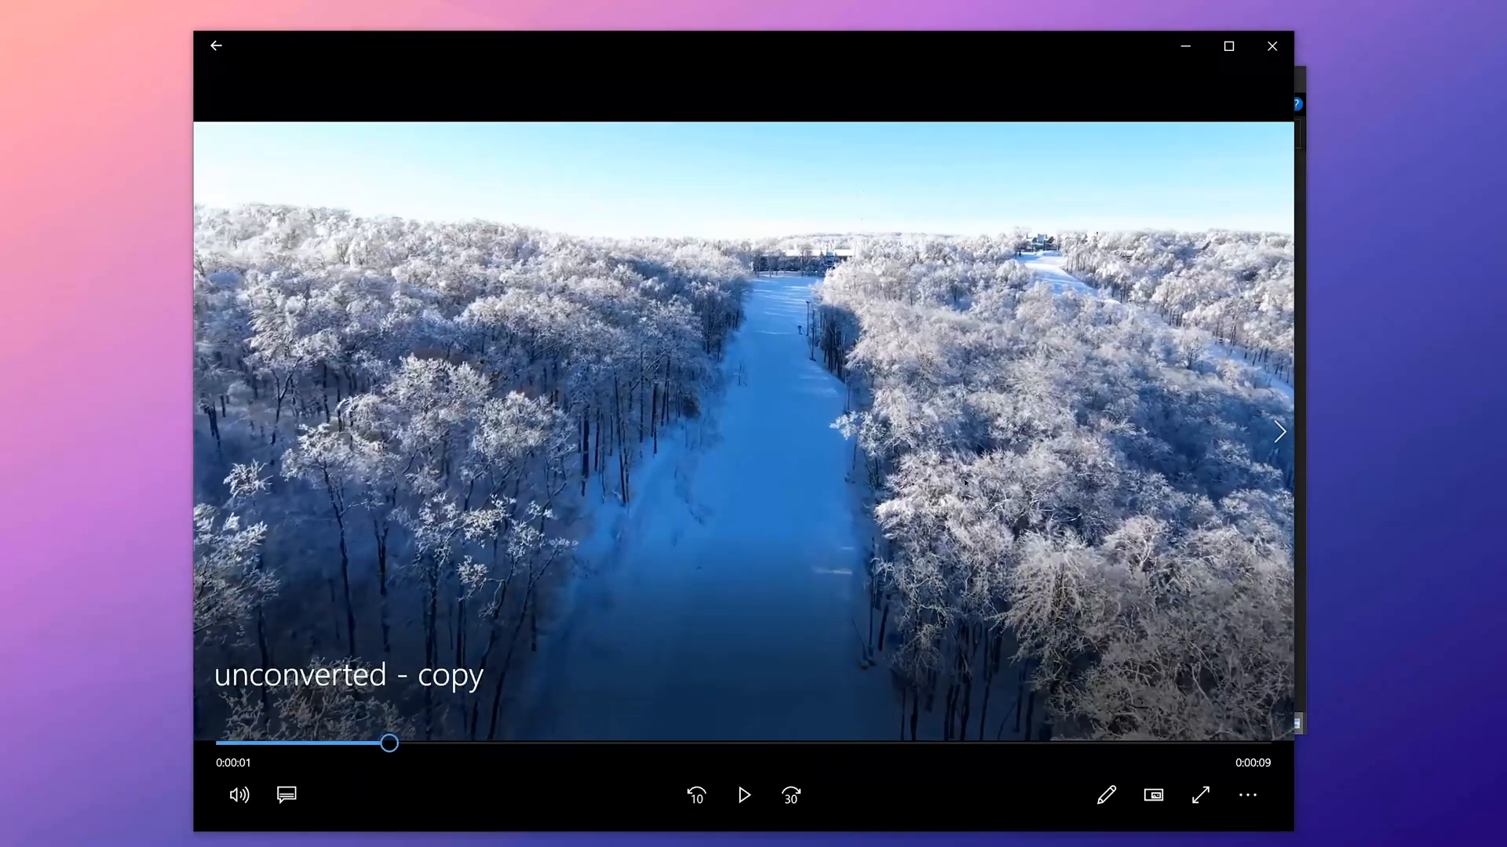
{"action": "mouse_move", "coordinate": [1272, 46]}
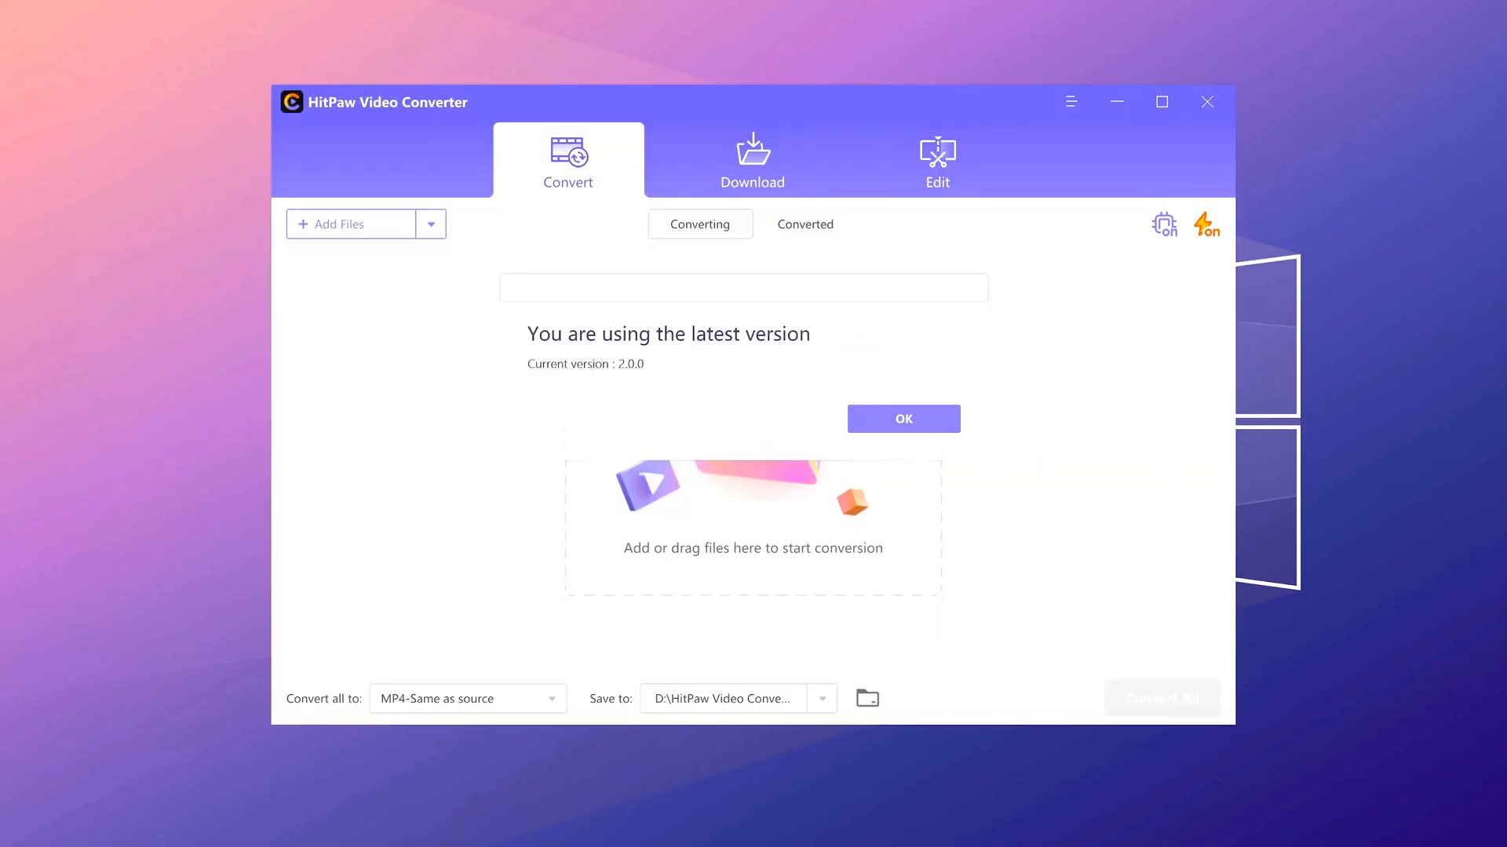
- Dismiss the update notice, preview the Edit tab's cut and merge tools, return to Convert
{"action": "left_click", "coordinate": [901, 419]}
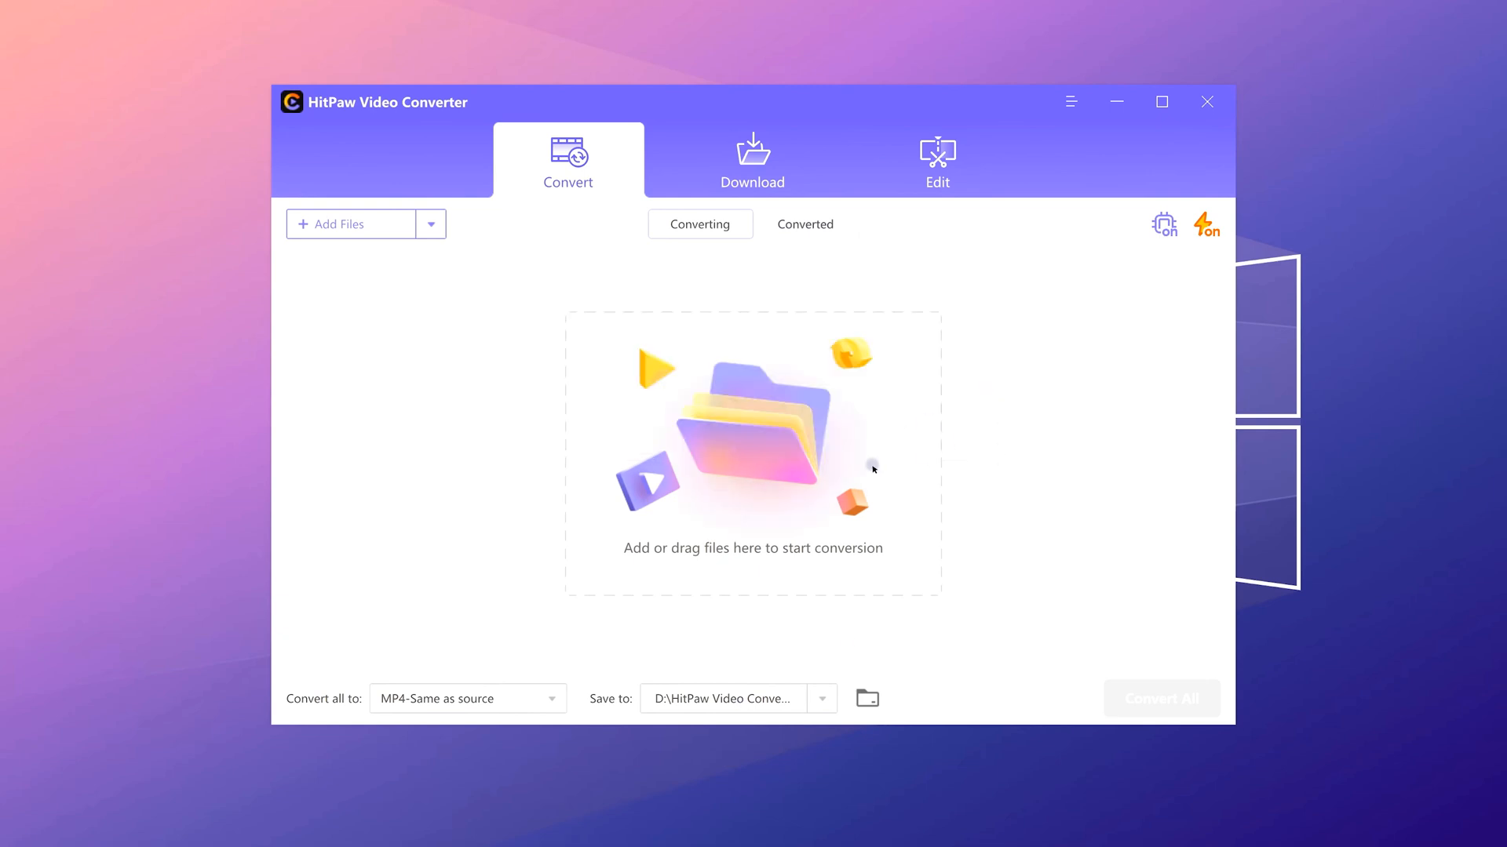
{"action": "mouse_move", "coordinate": [1131, 458]}
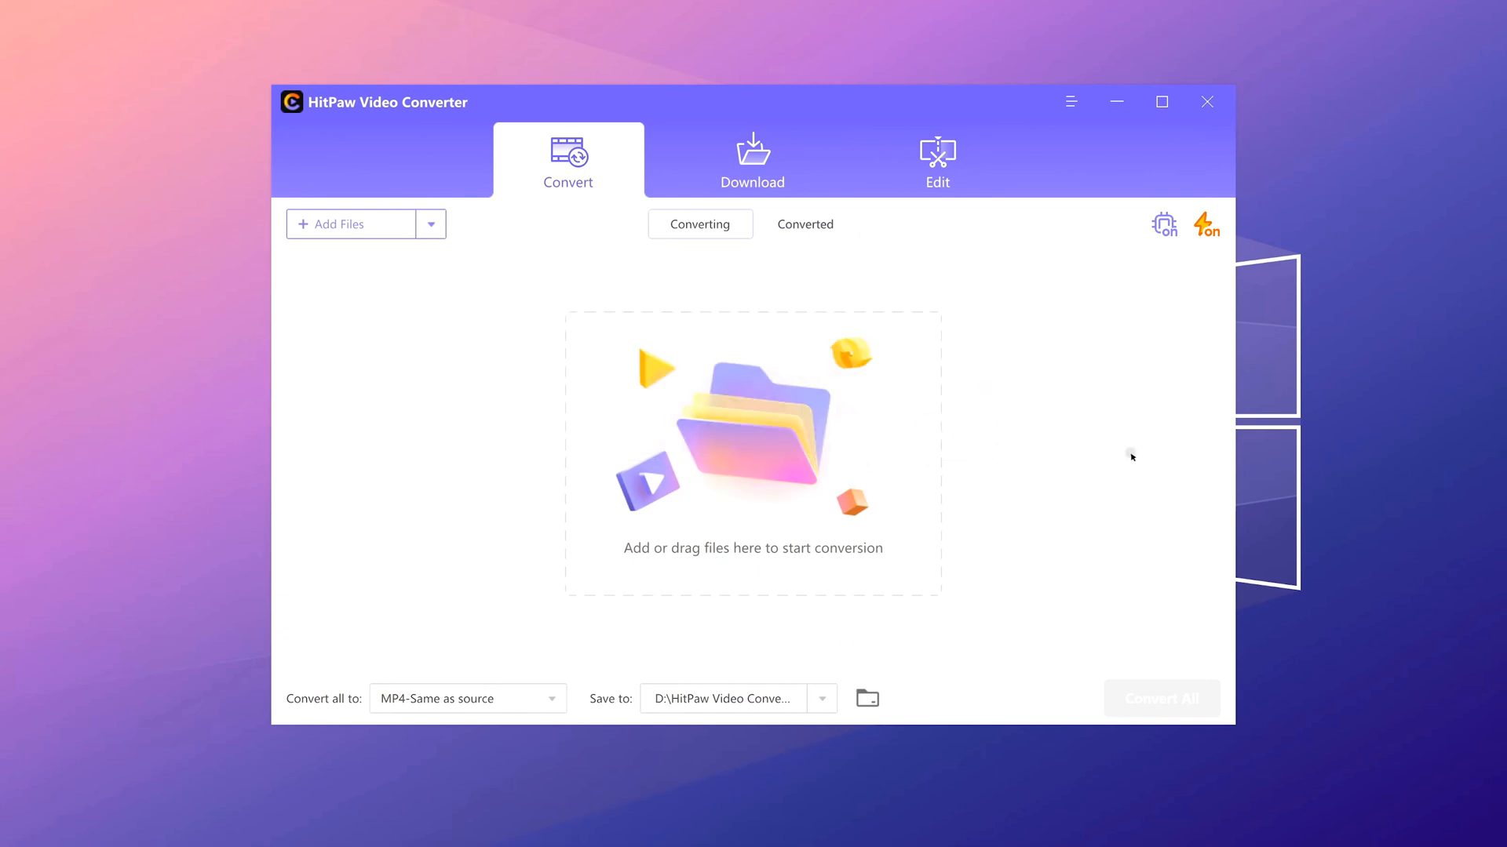
{"action": "mouse_move", "coordinate": [794, 153]}
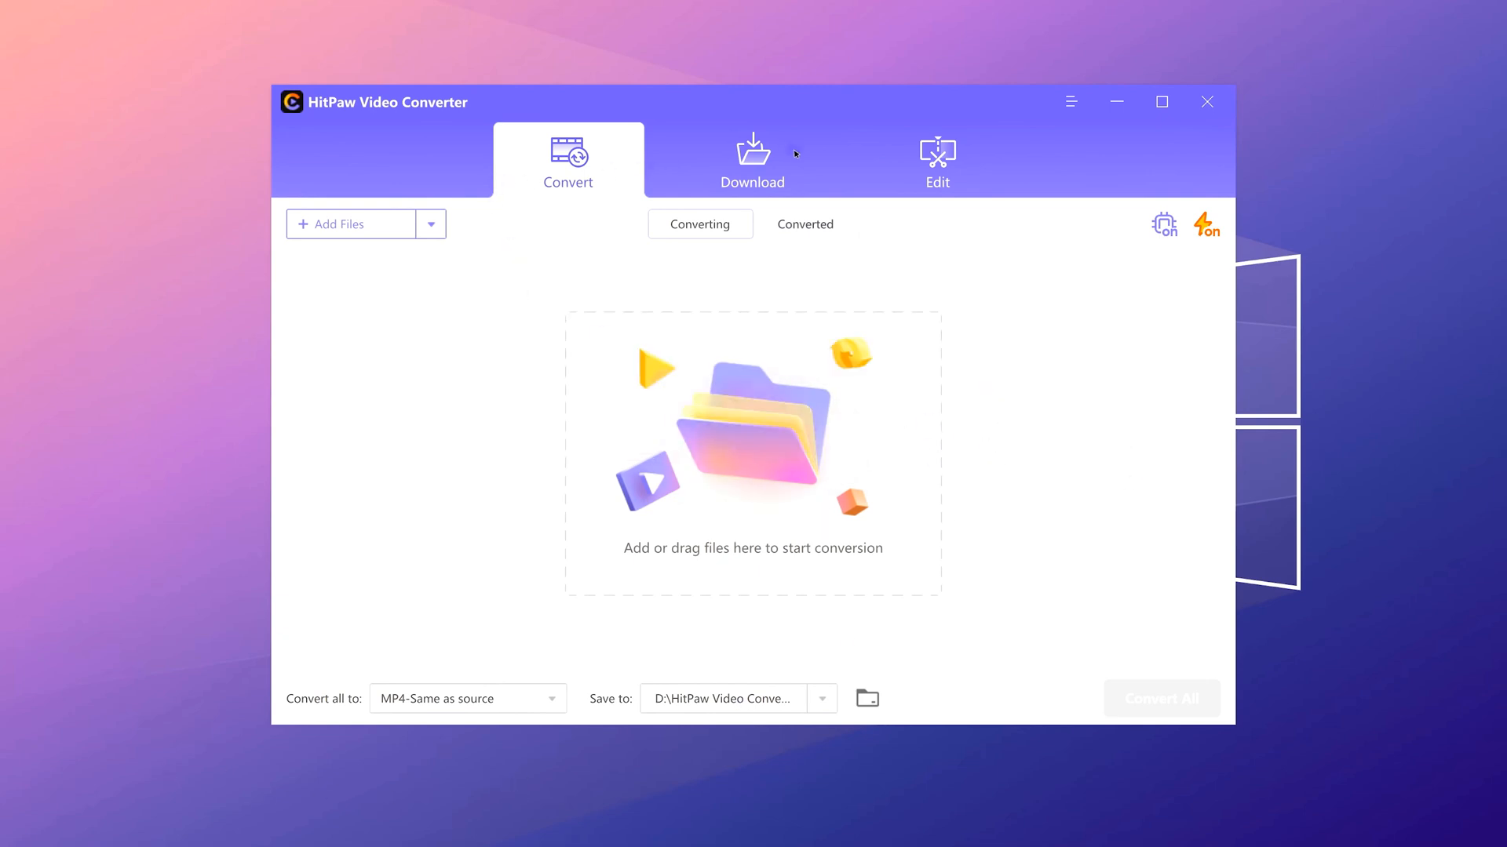
{"action": "left_click", "coordinate": [936, 160]}
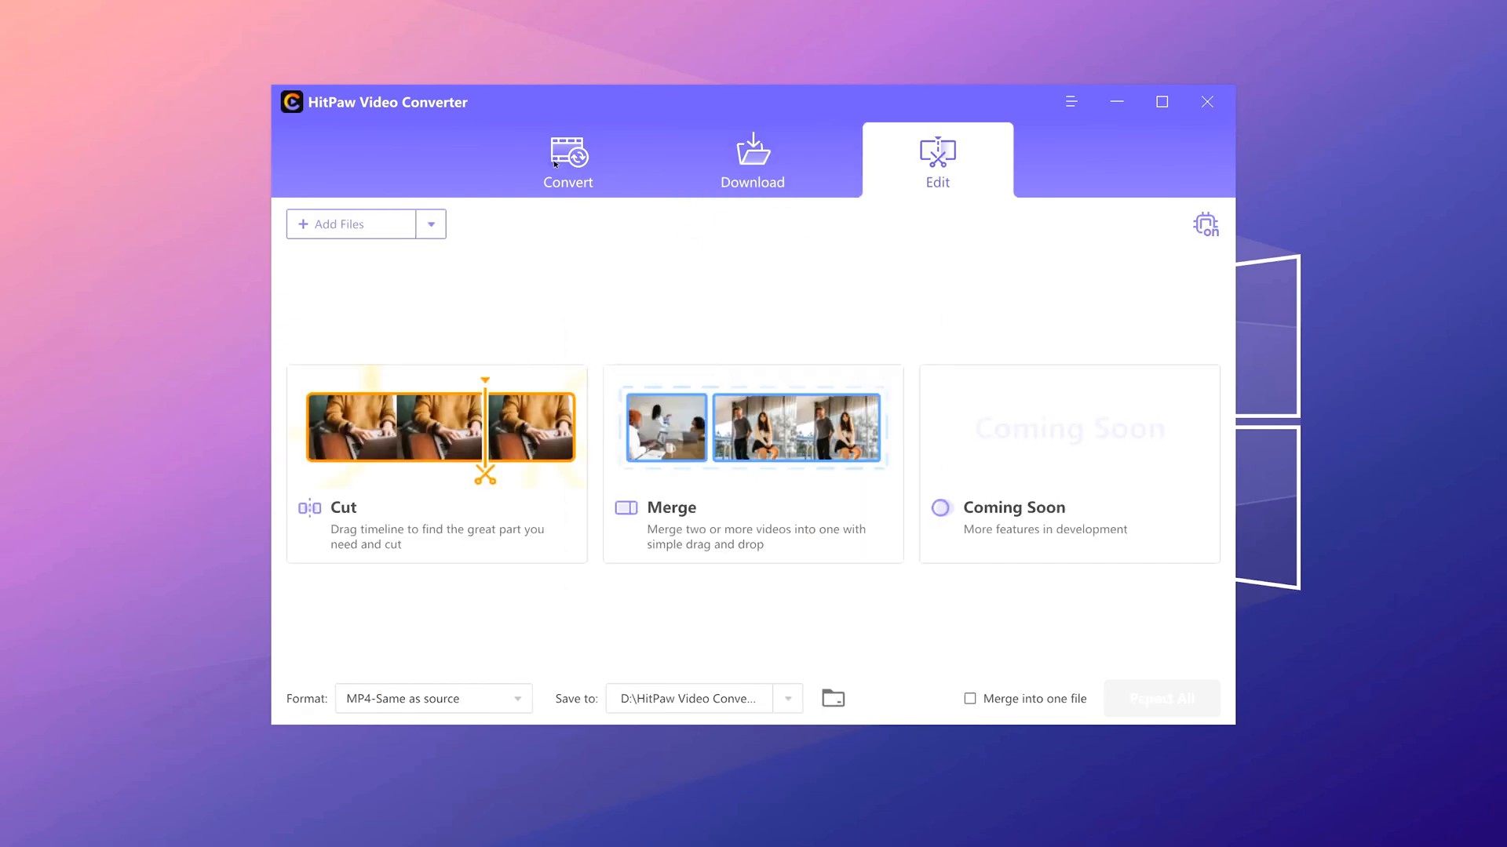
{"action": "left_click", "coordinate": [566, 160]}
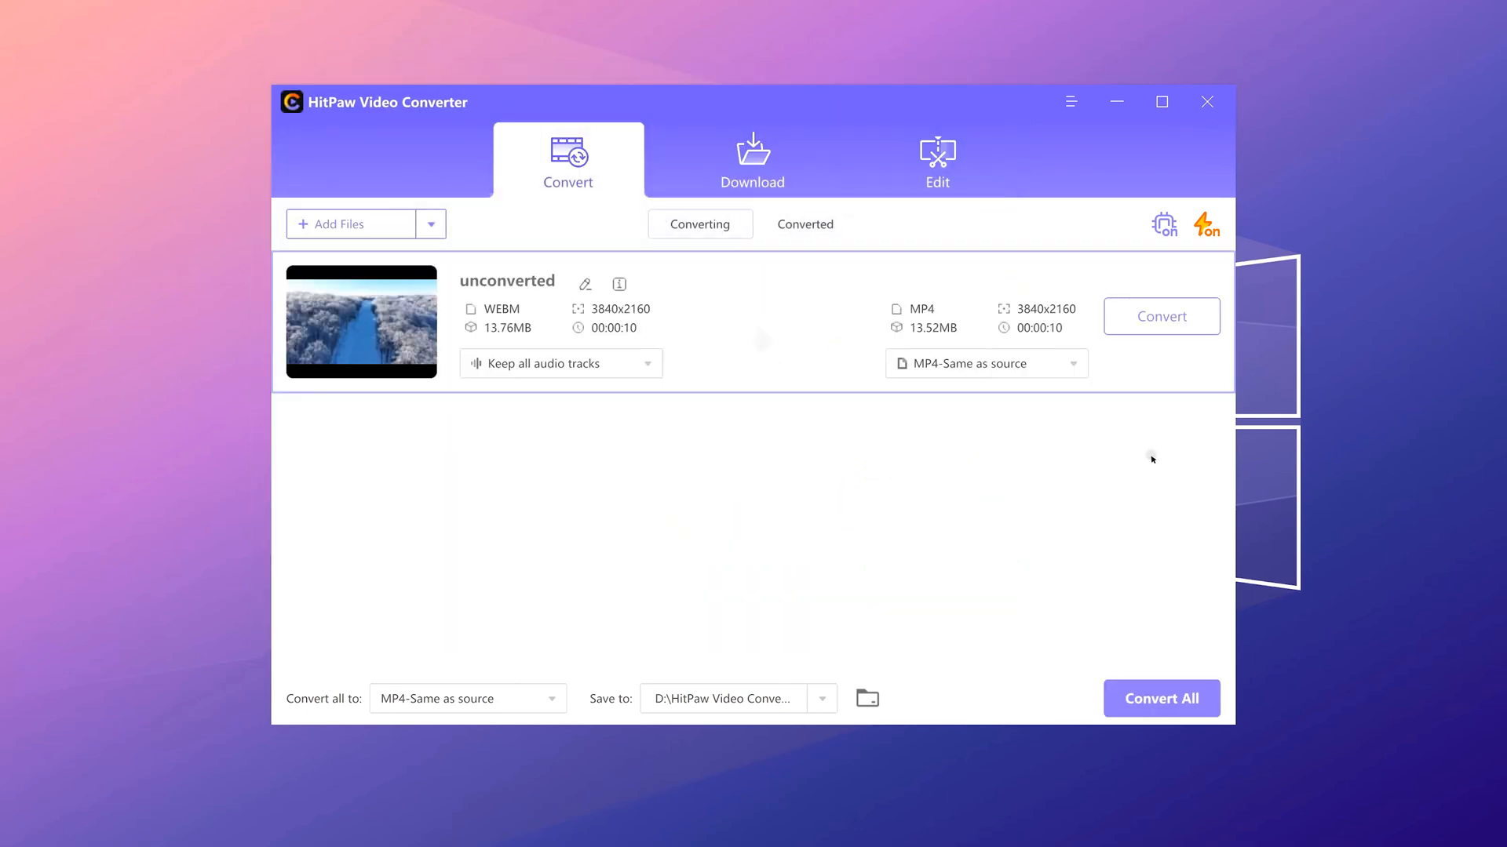
{"action": "mouse_move", "coordinate": [899, 423]}
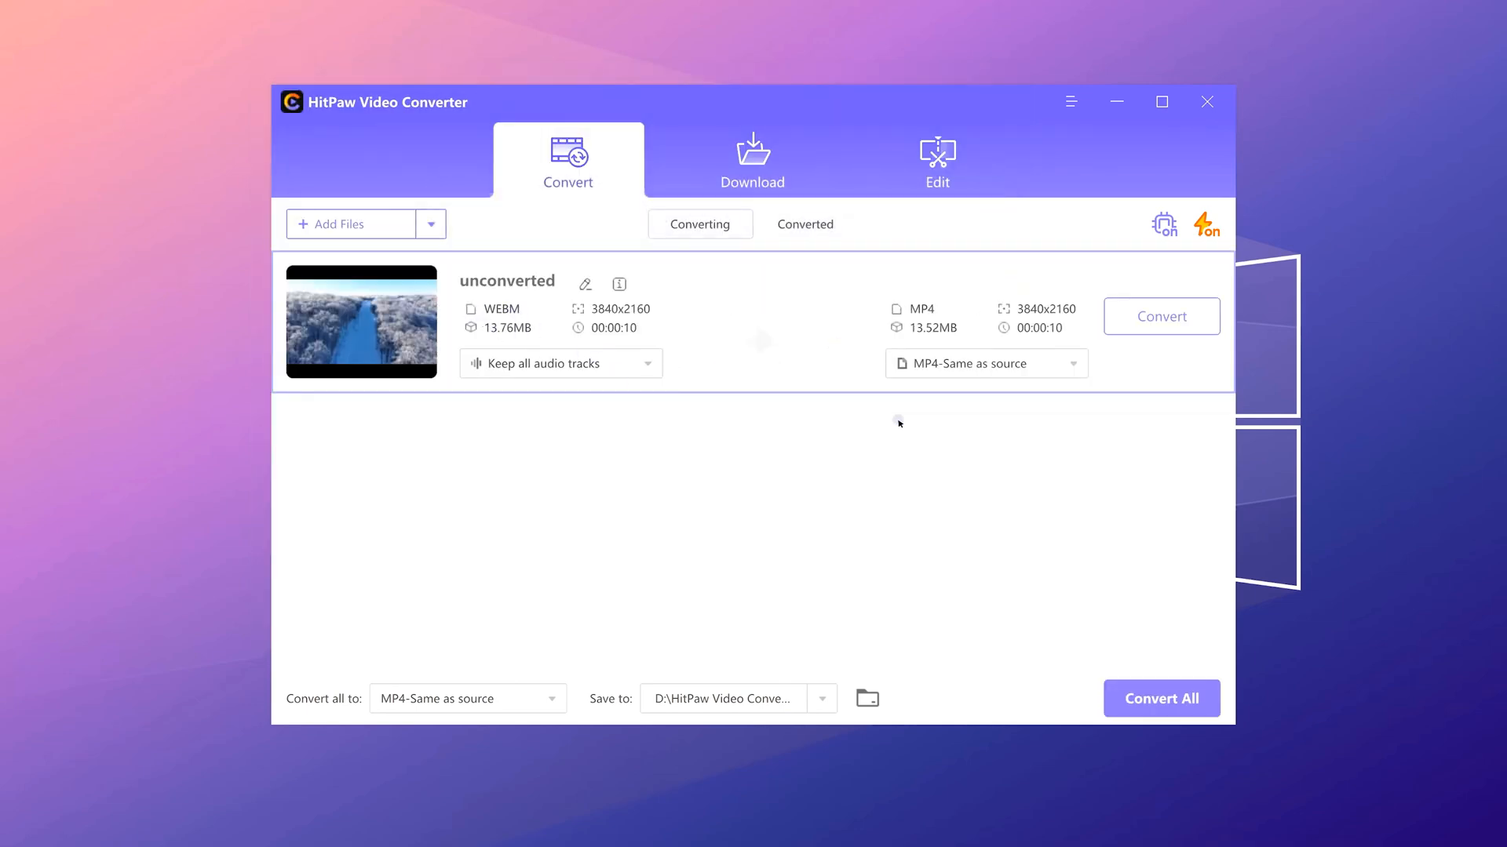
- Create a High Quality custom Same-as-source MP4 preset with h264 video and 48000Hz audio
{"action": "left_click", "coordinate": [985, 363]}
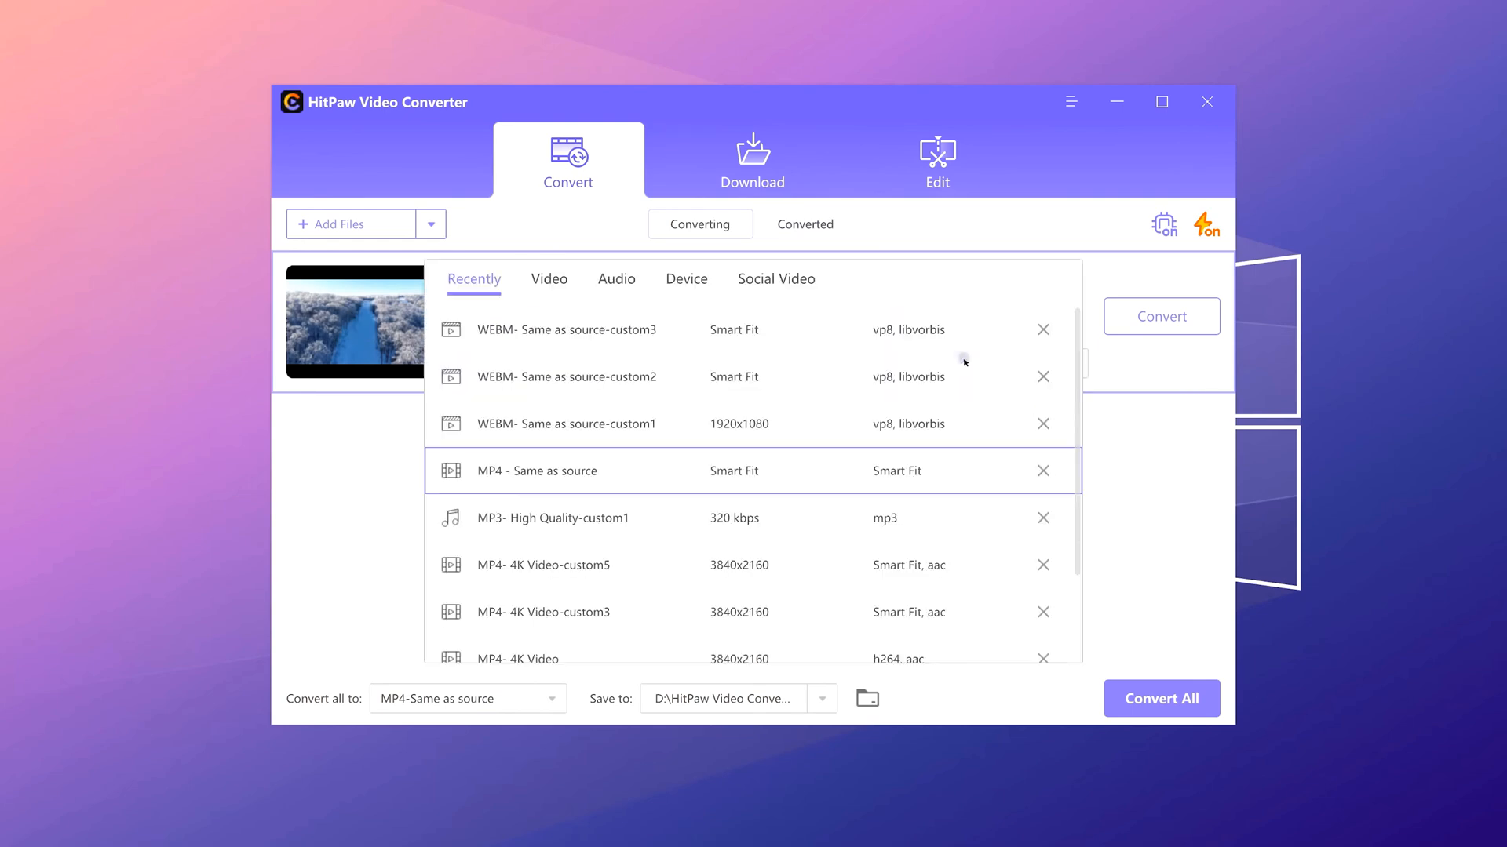
{"action": "left_click", "coordinate": [548, 278]}
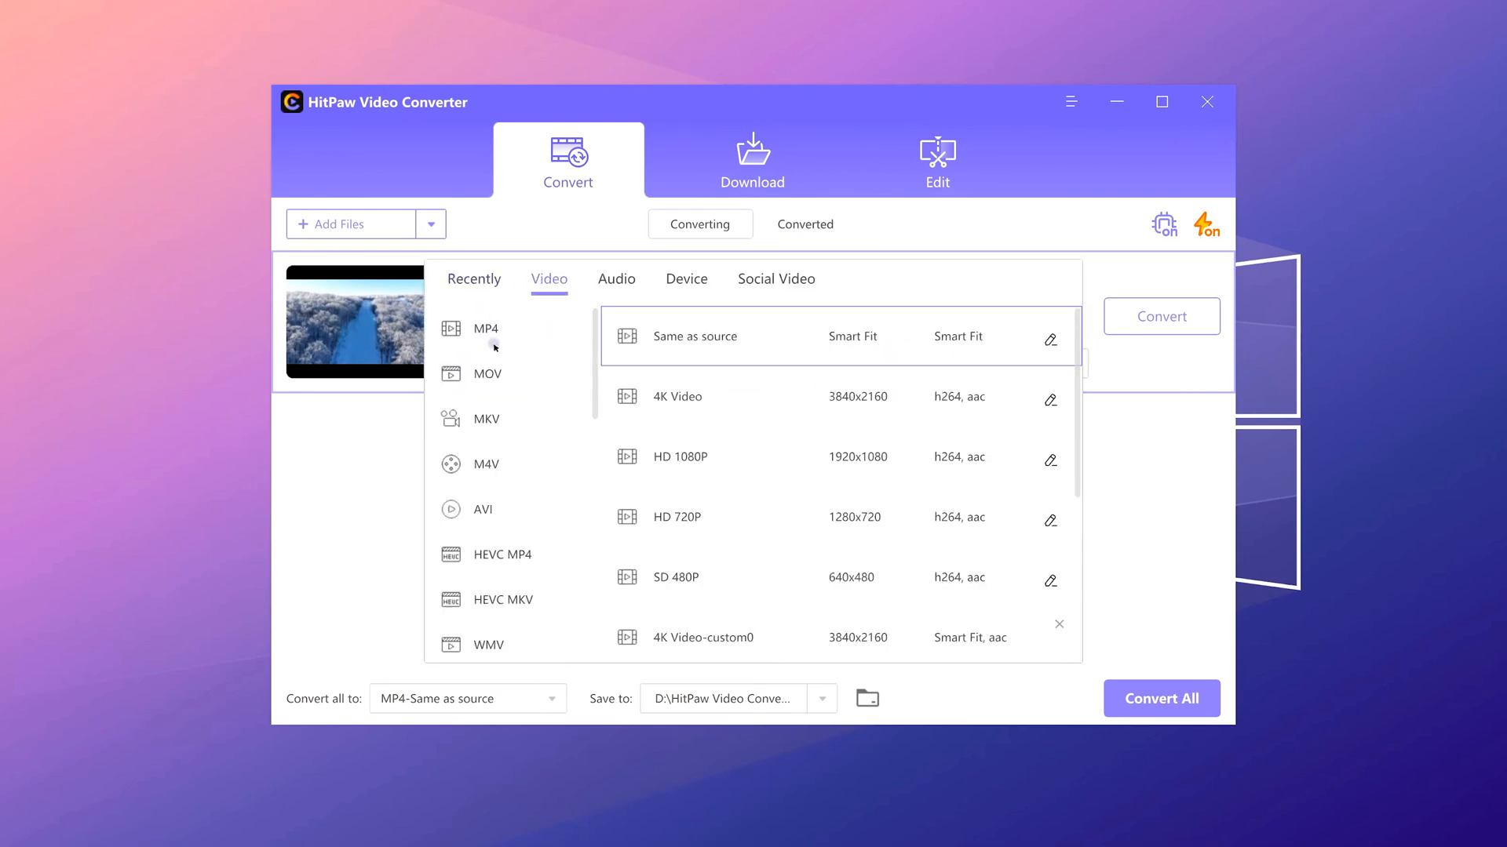
{"action": "mouse_move", "coordinate": [1031, 347]}
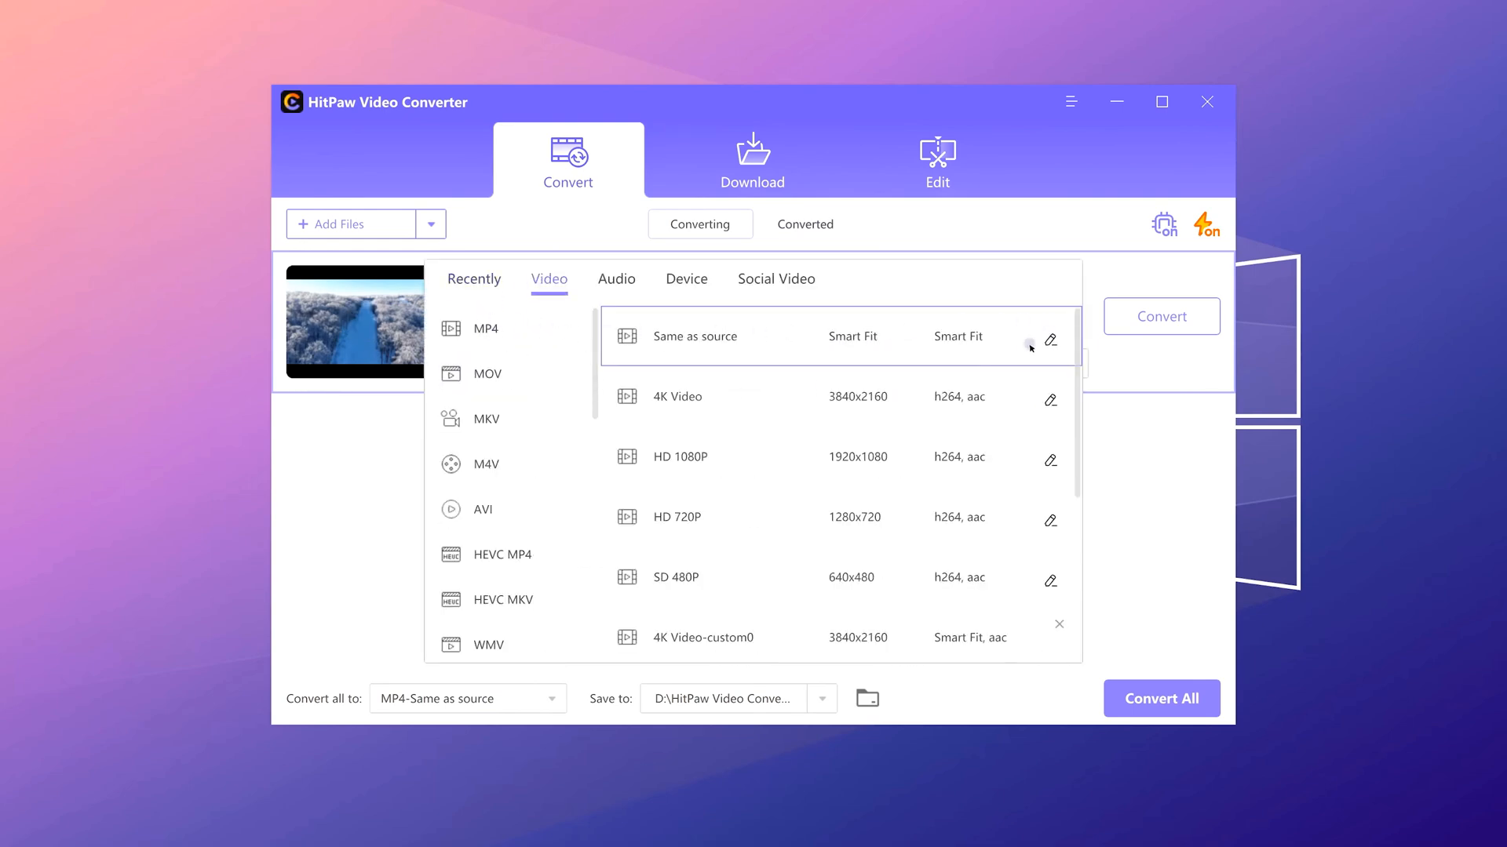
{"action": "mouse_move", "coordinate": [712, 504]}
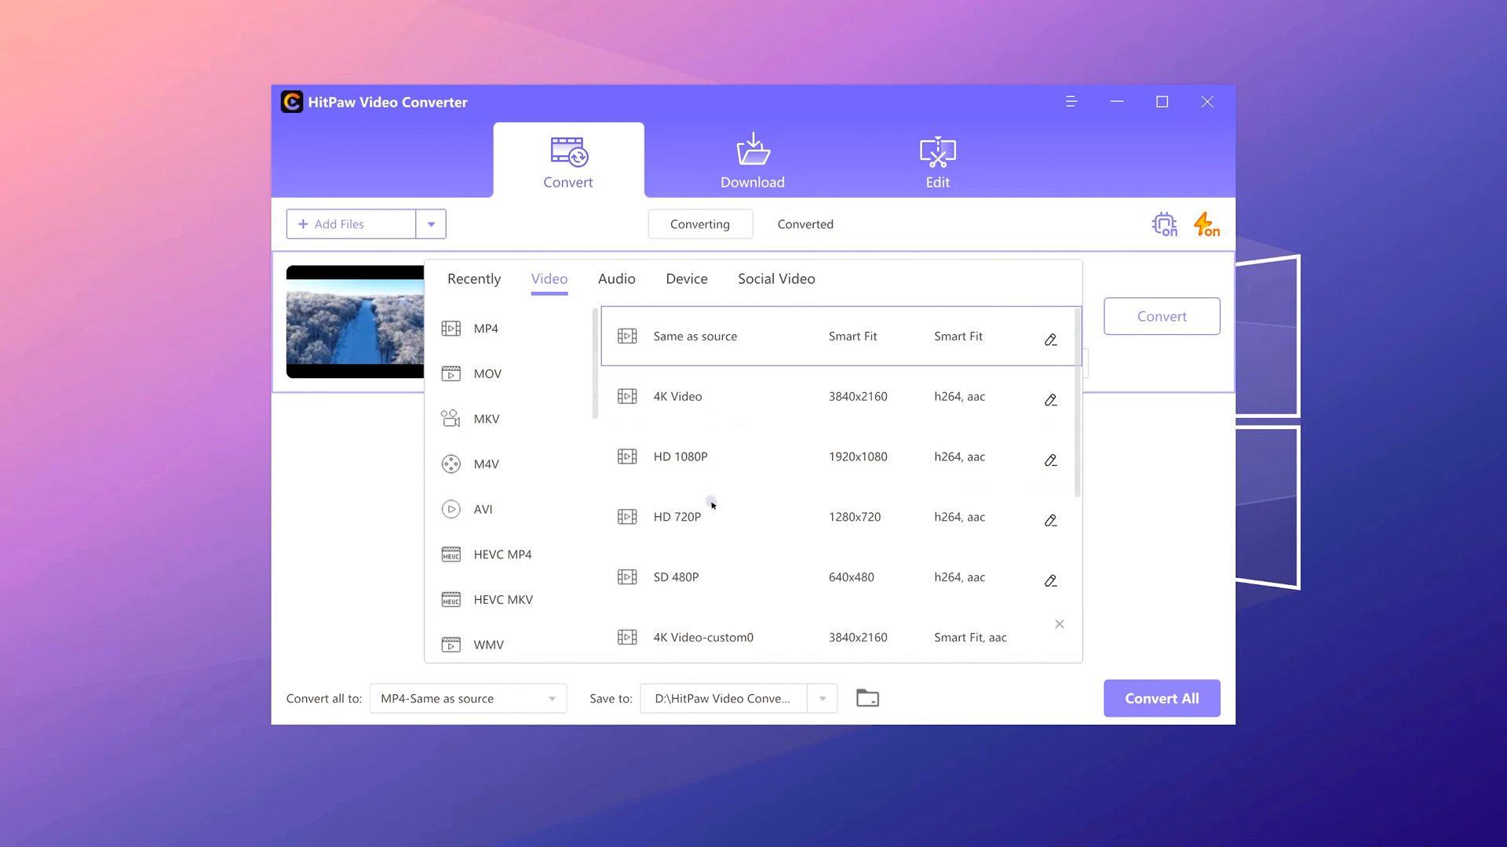
{"action": "scroll", "scroll_direction": "down", "scroll_amount": 3}
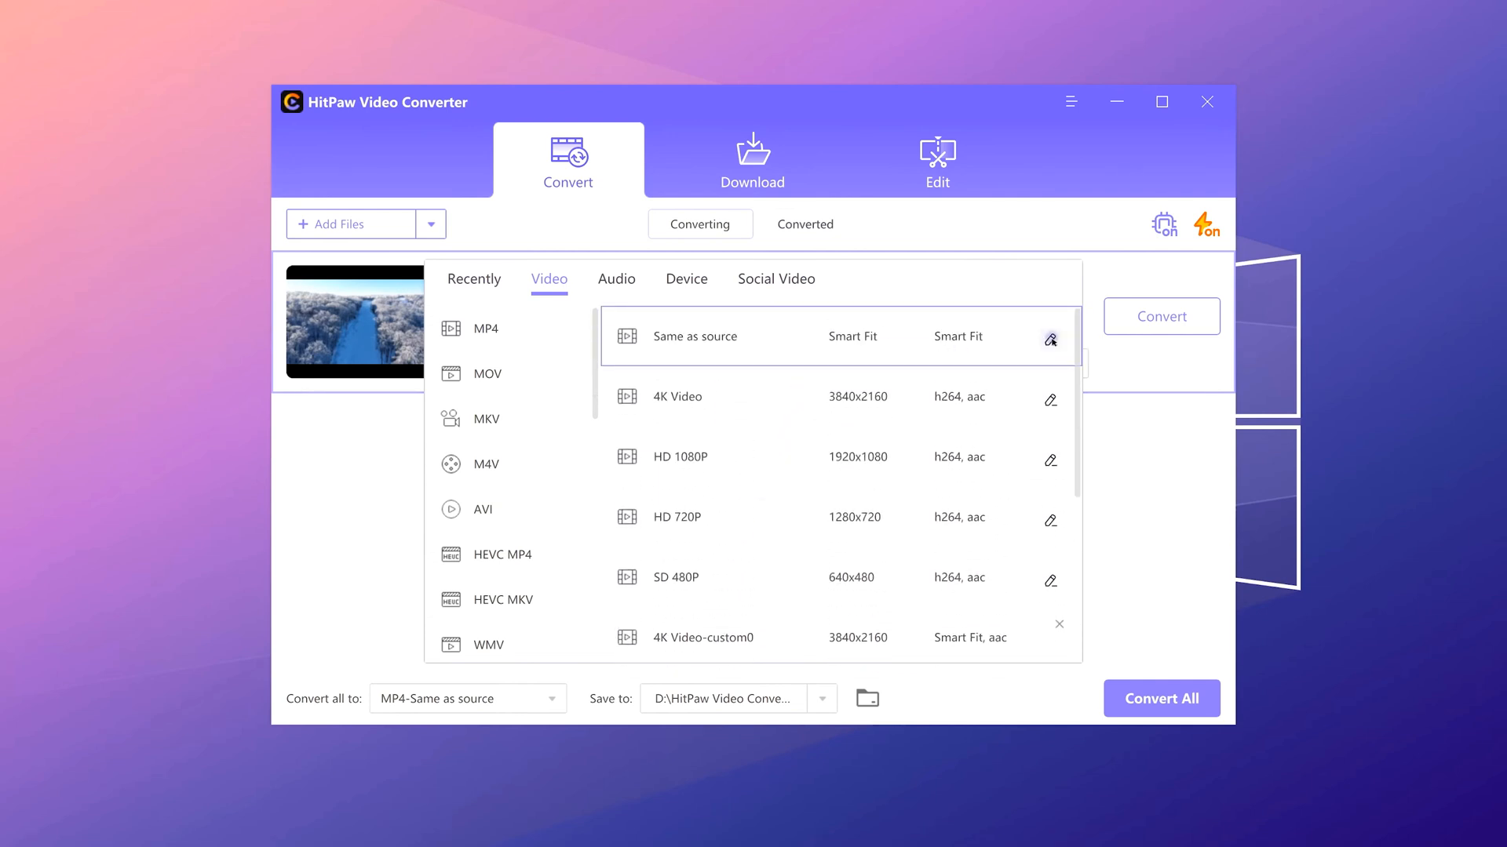
{"action": "left_click", "coordinate": [1050, 313]}
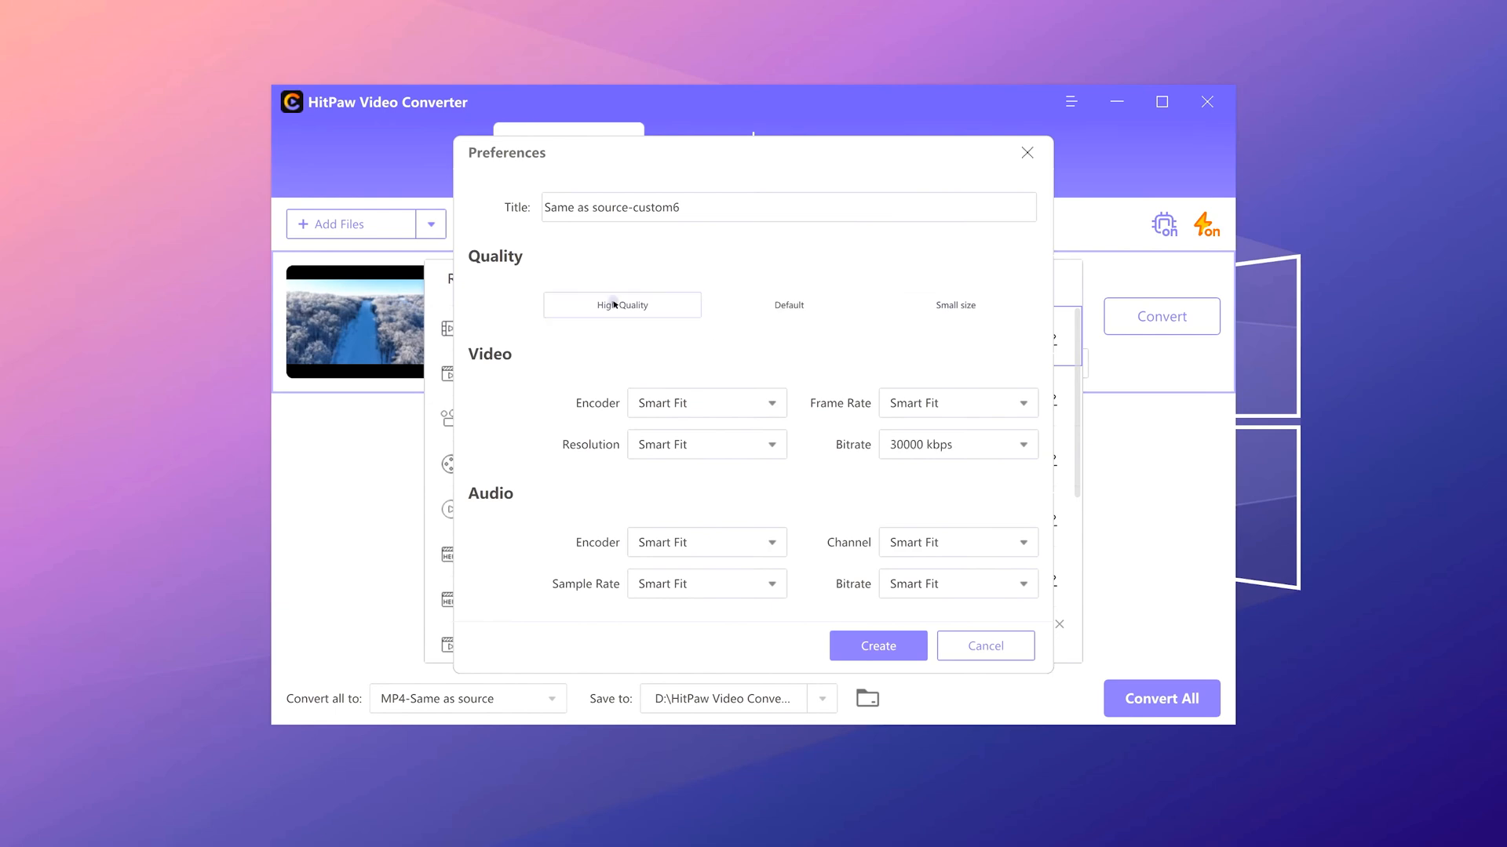
{"action": "left_click", "coordinate": [706, 583]}
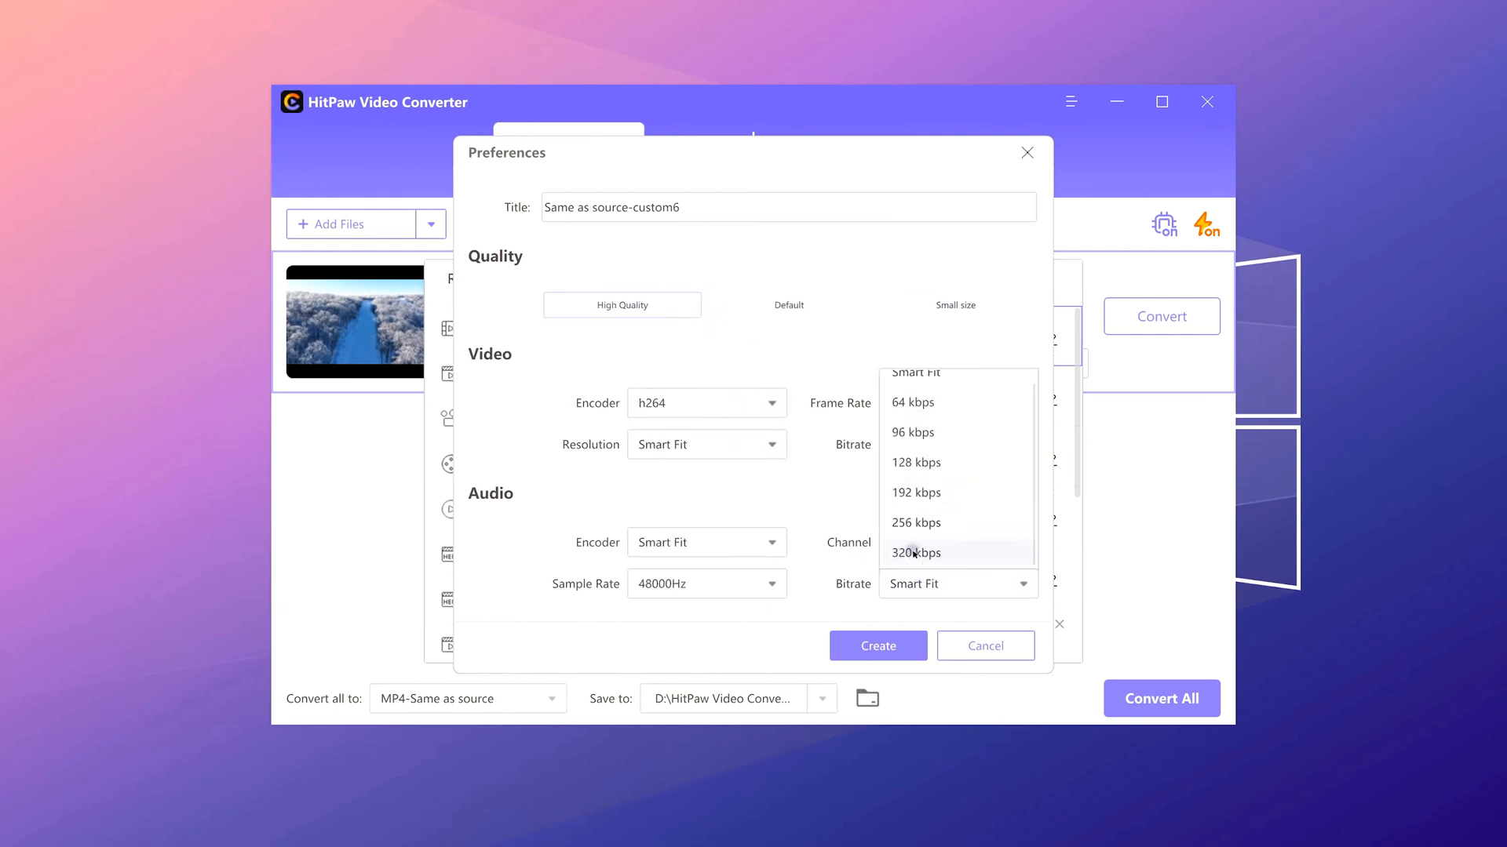
{"action": "left_click", "coordinate": [875, 646]}
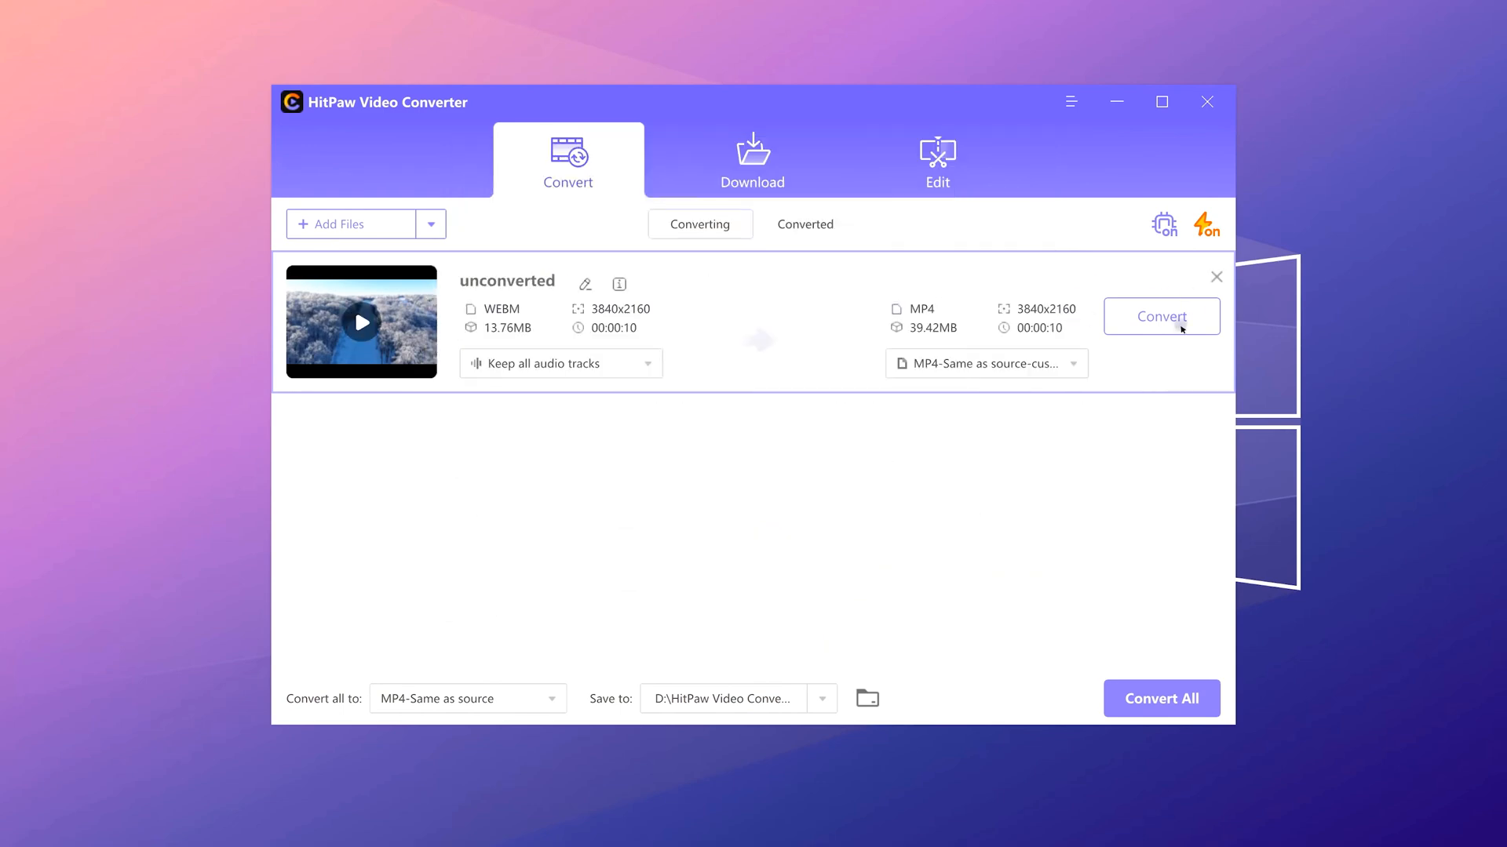
- Convert the WEBM clip to a 38.73 MB 4K MP4 and play the result
{"action": "left_click", "coordinate": [1161, 316]}
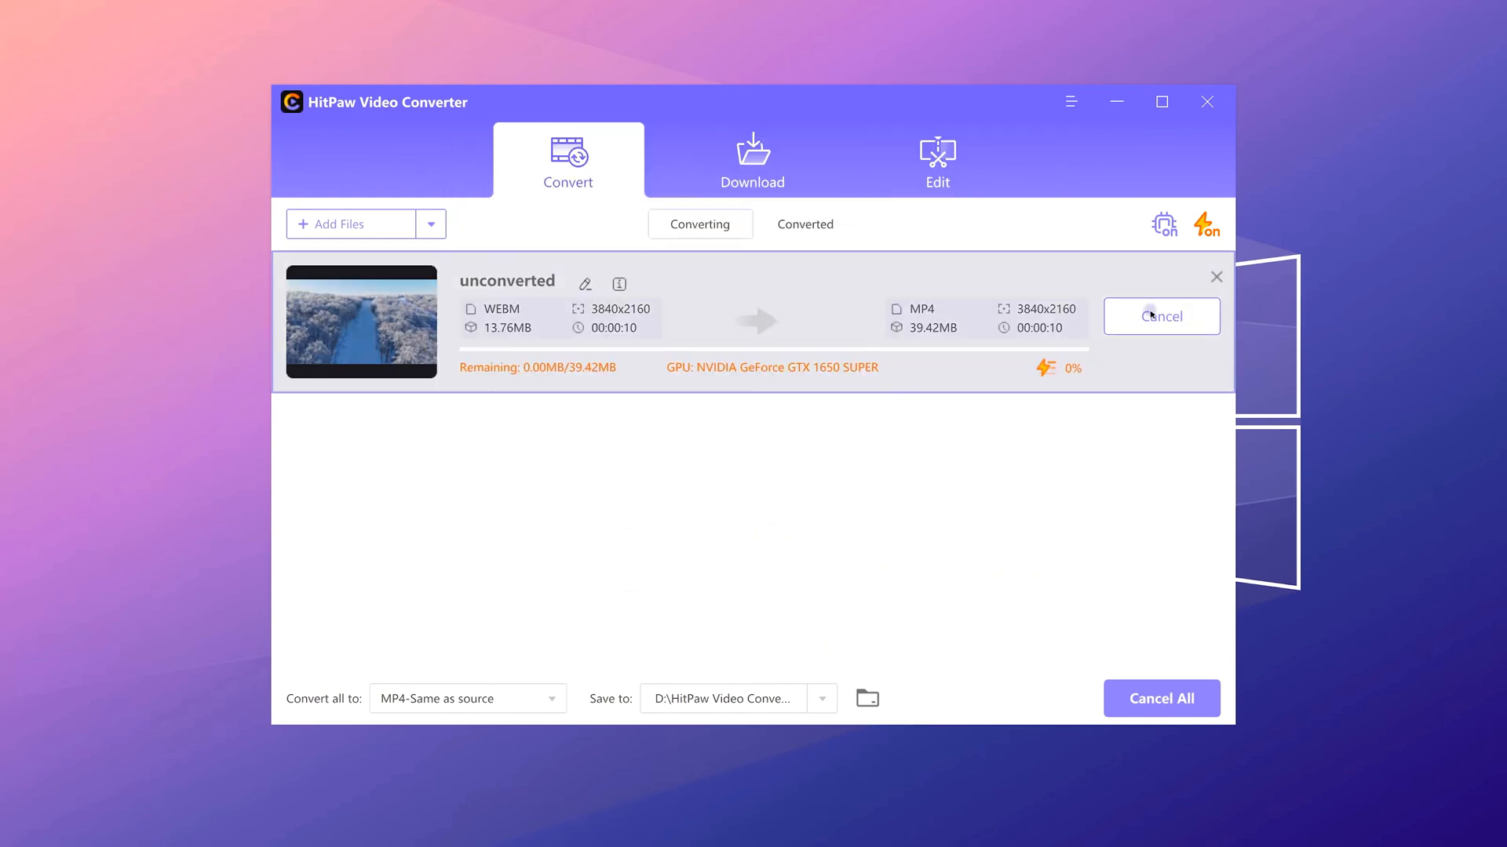
{"action": "mouse_move", "coordinate": [968, 475]}
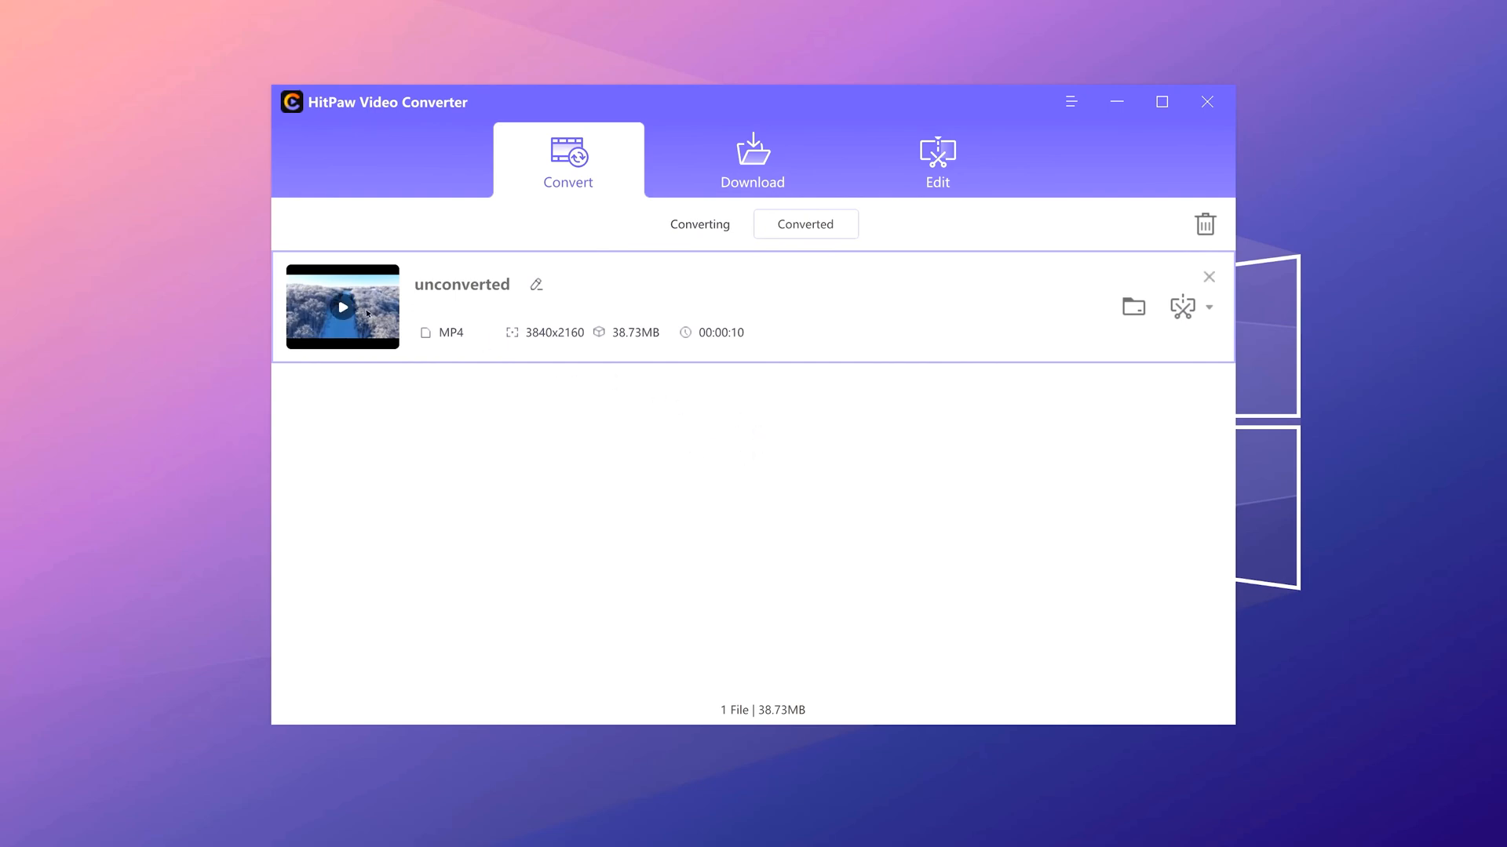
{"action": "left_click", "coordinate": [342, 307]}
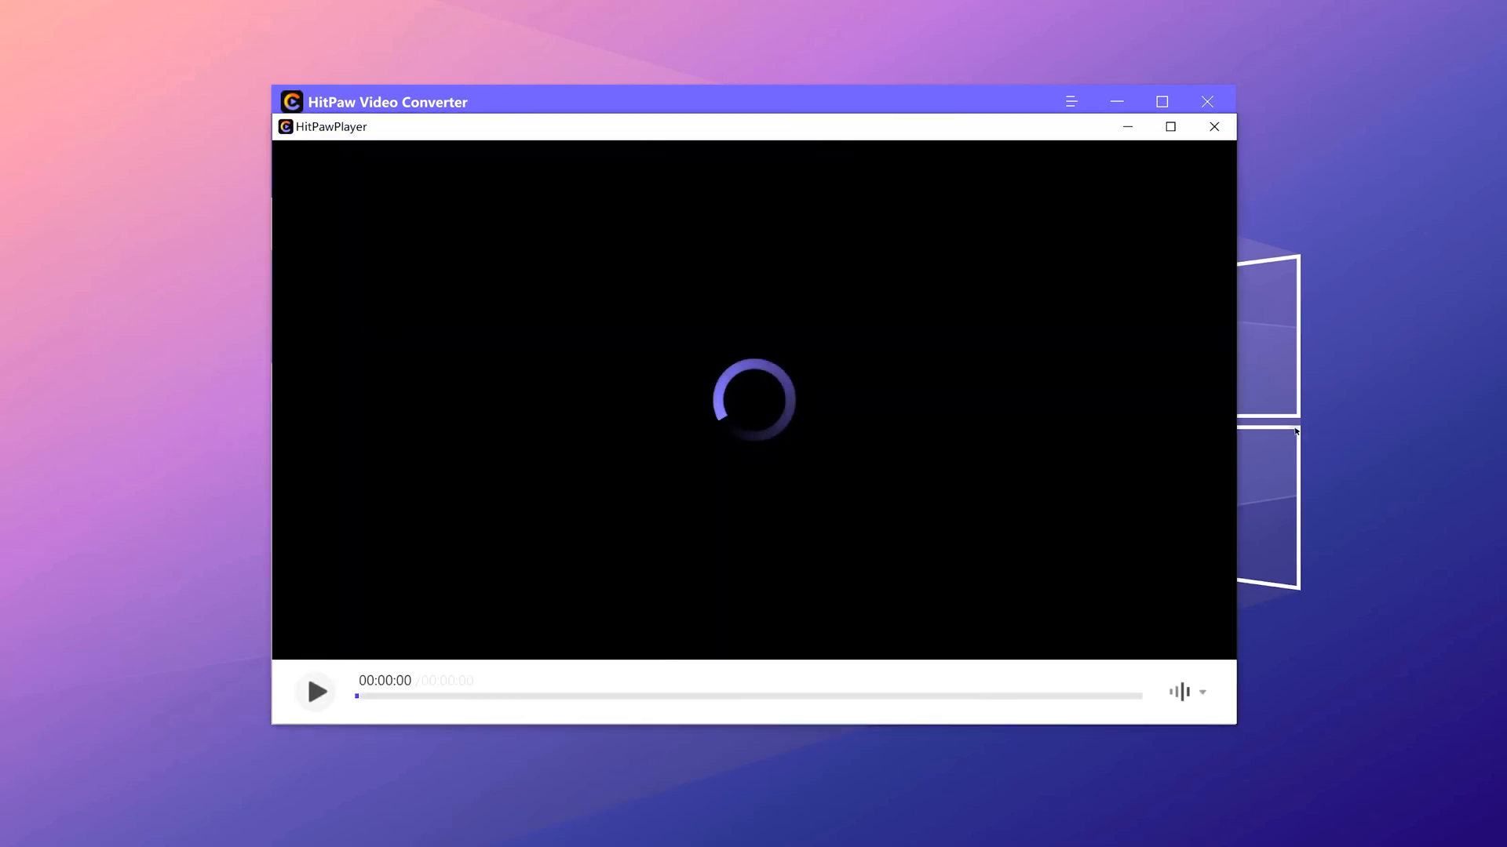
{"action": "left_click", "coordinate": [316, 692]}
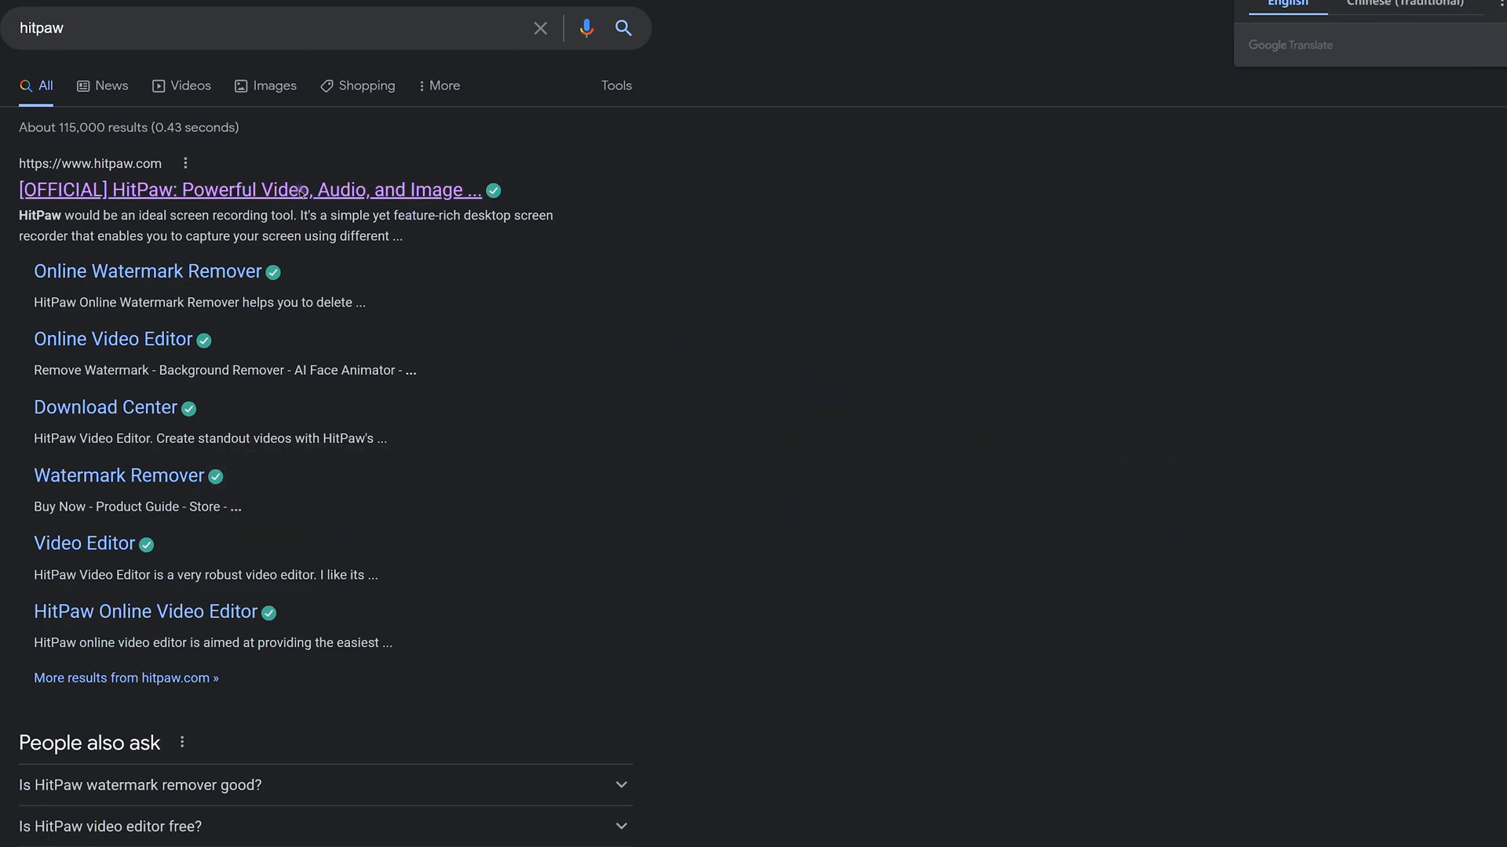
- Visit the official HitPaw site and show its online Video Tools list
{"action": "left_click", "coordinate": [247, 189]}
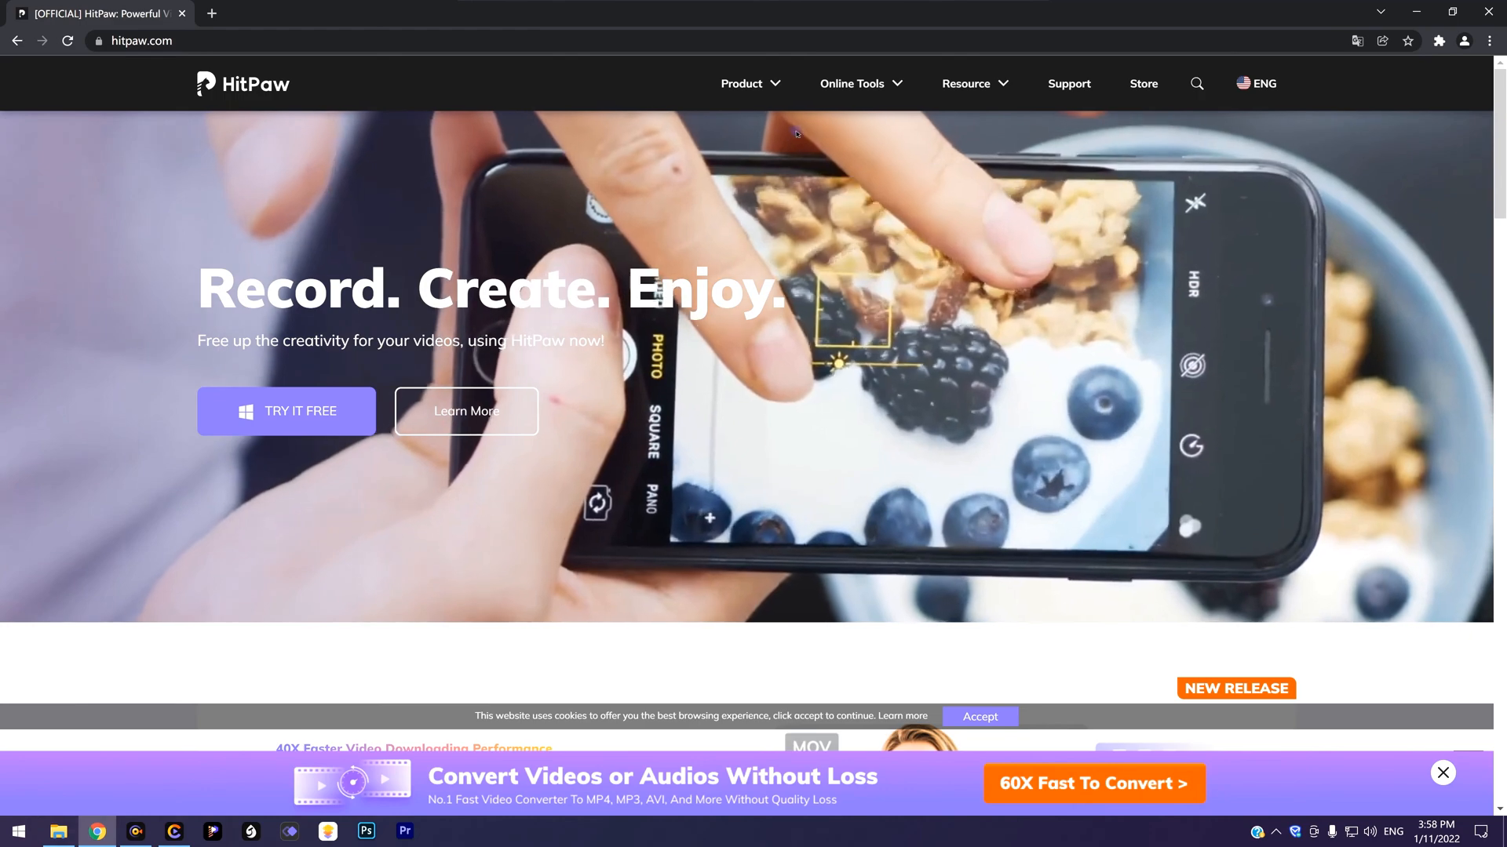
{"action": "left_click", "coordinate": [852, 84]}
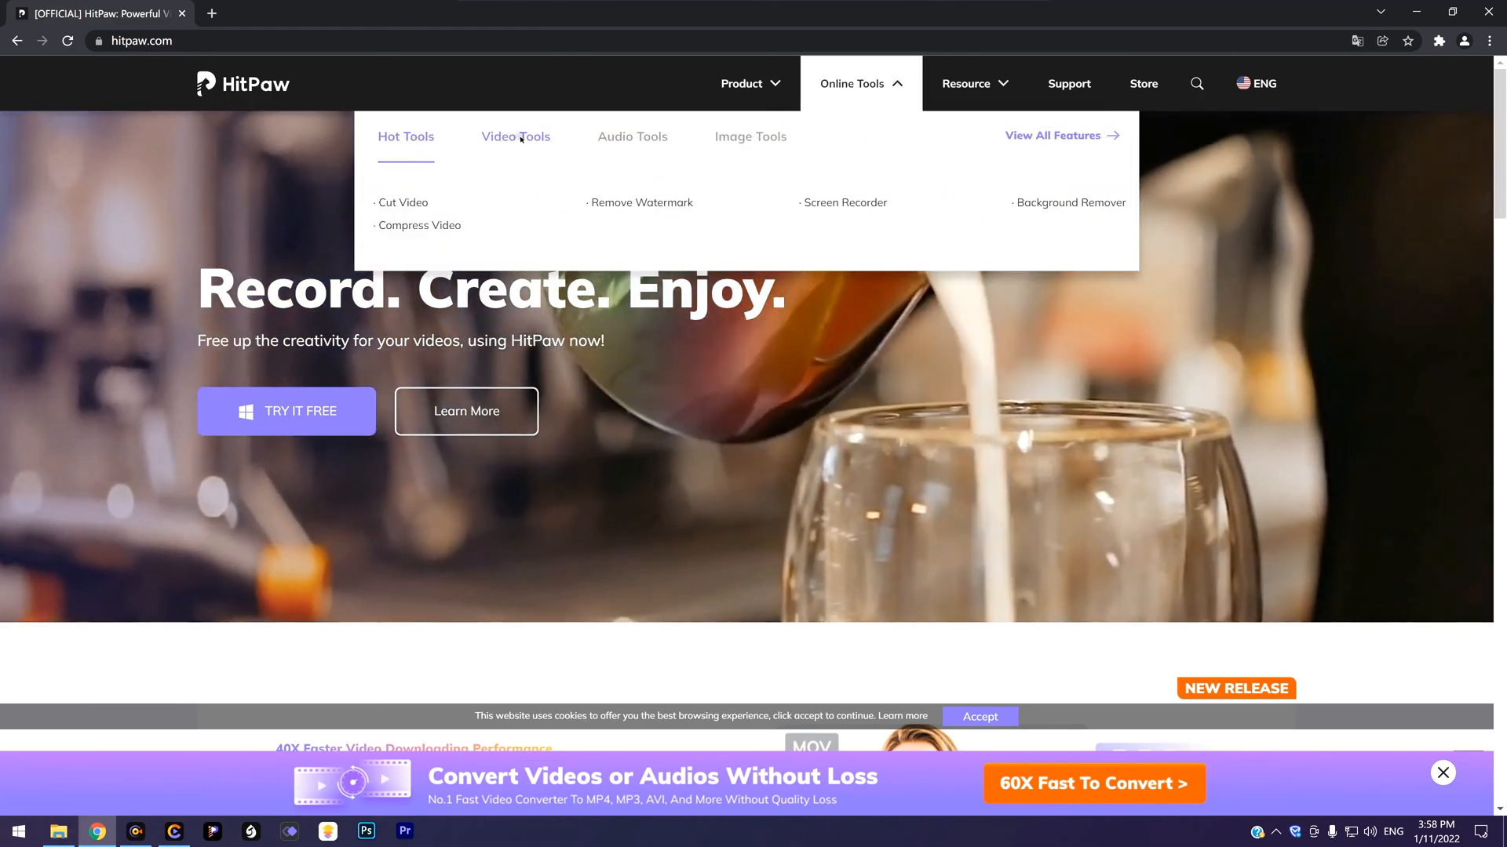
{"action": "left_click", "coordinate": [515, 137]}
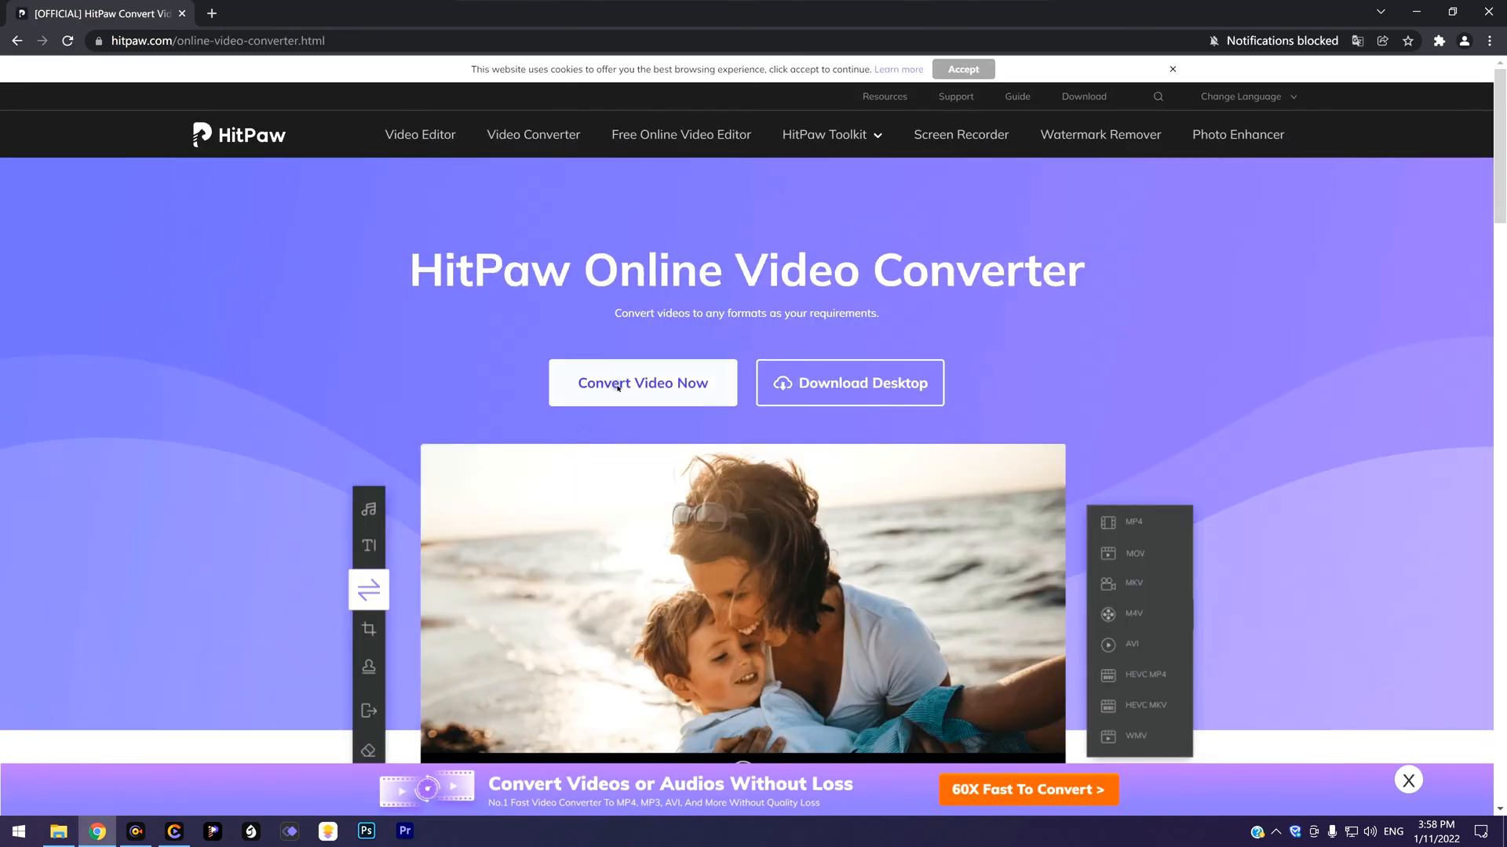
- Convert the uploaded WEBM to MP4 with HitPaw Online and download the MP4
{"action": "scroll", "scroll_direction": "down", "scroll_amount": 3}
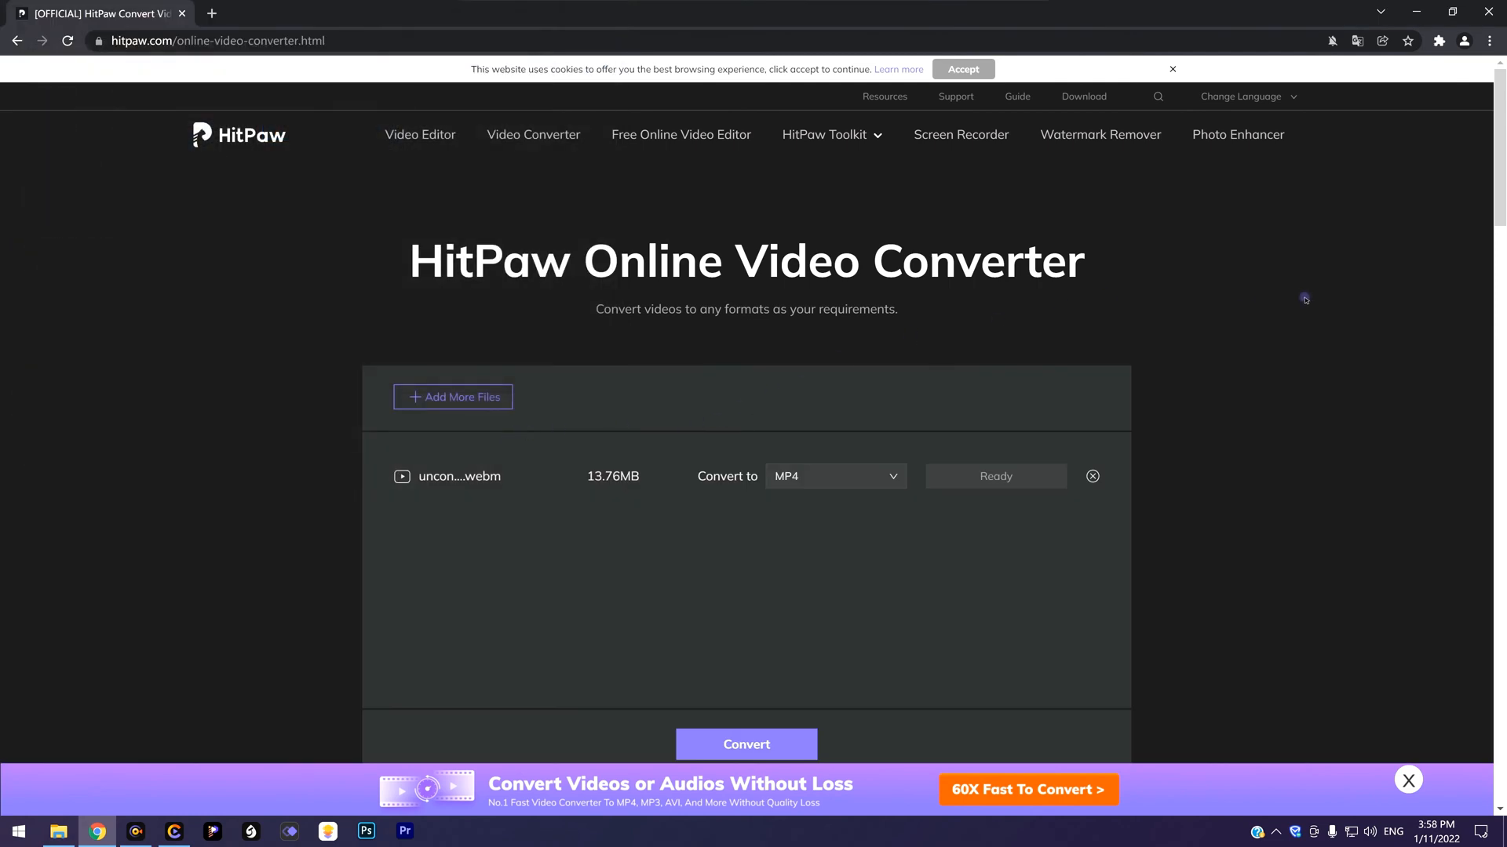
{"action": "scroll", "scroll_direction": "down", "scroll_amount": 3}
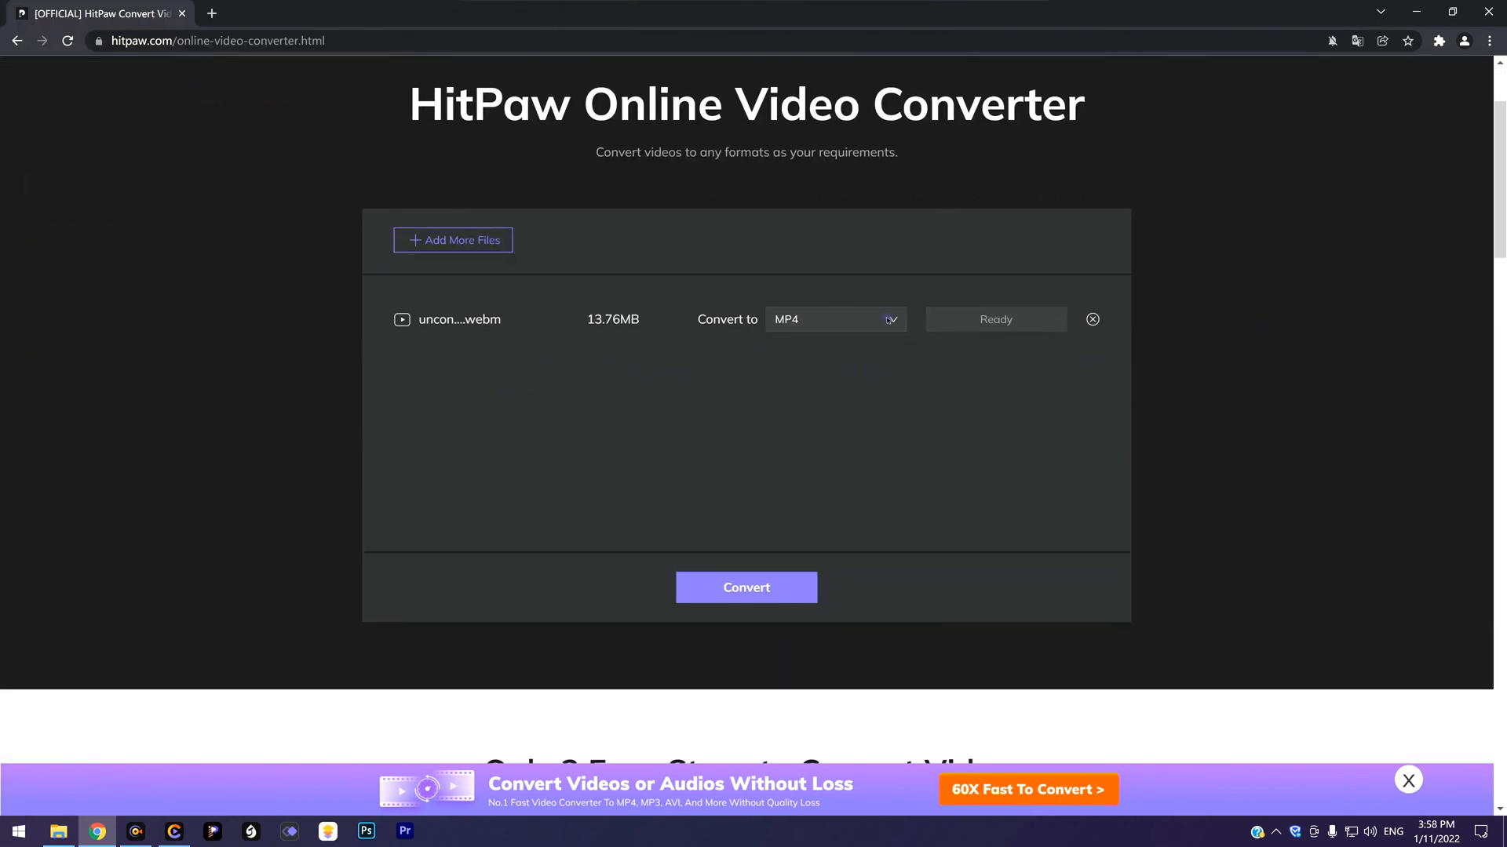
{"action": "left_click", "coordinate": [832, 319]}
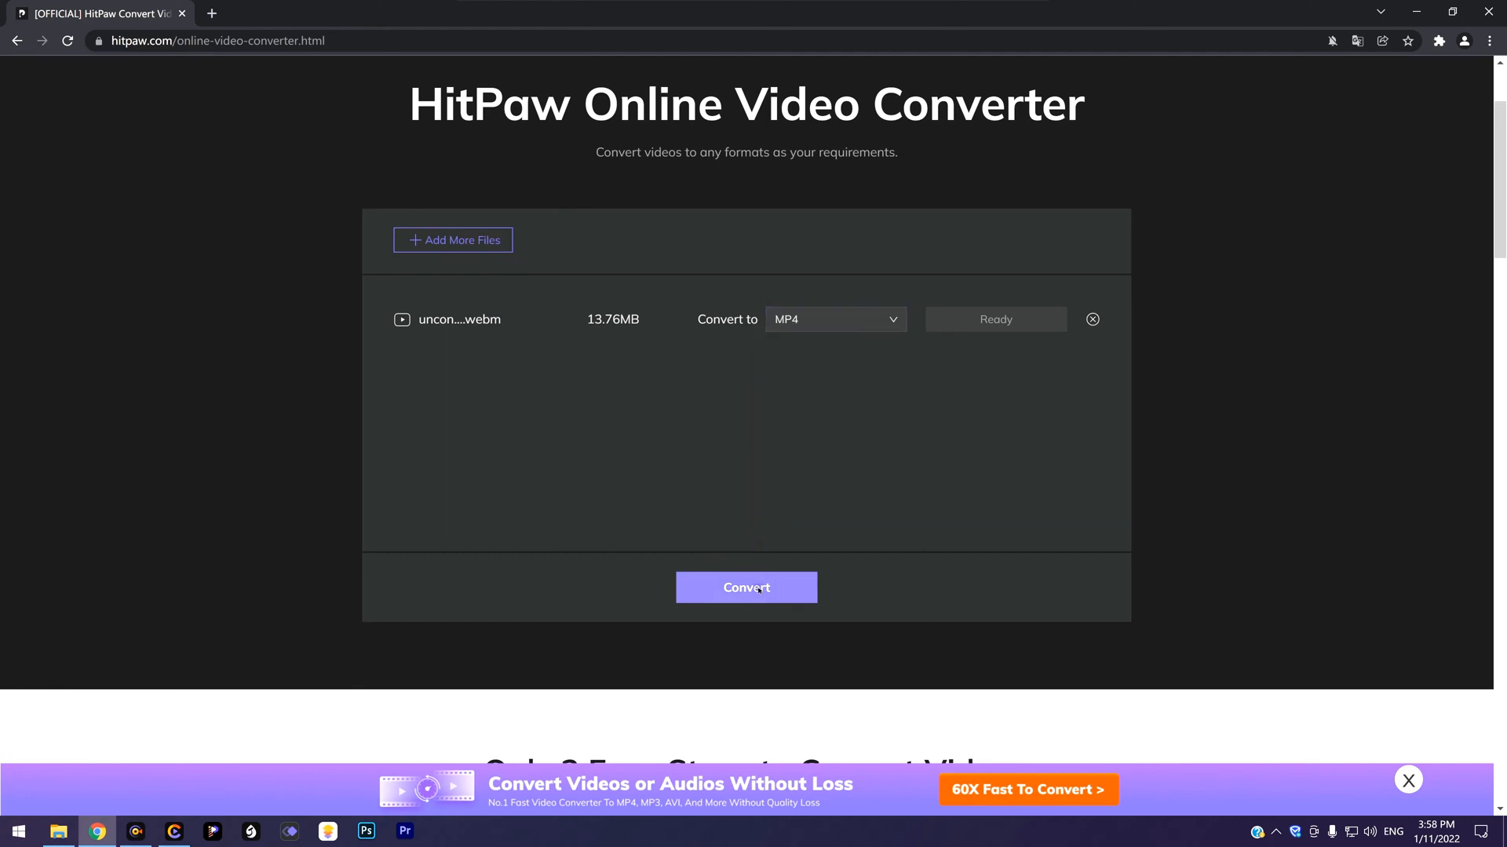
{"action": "left_click", "coordinate": [745, 587]}
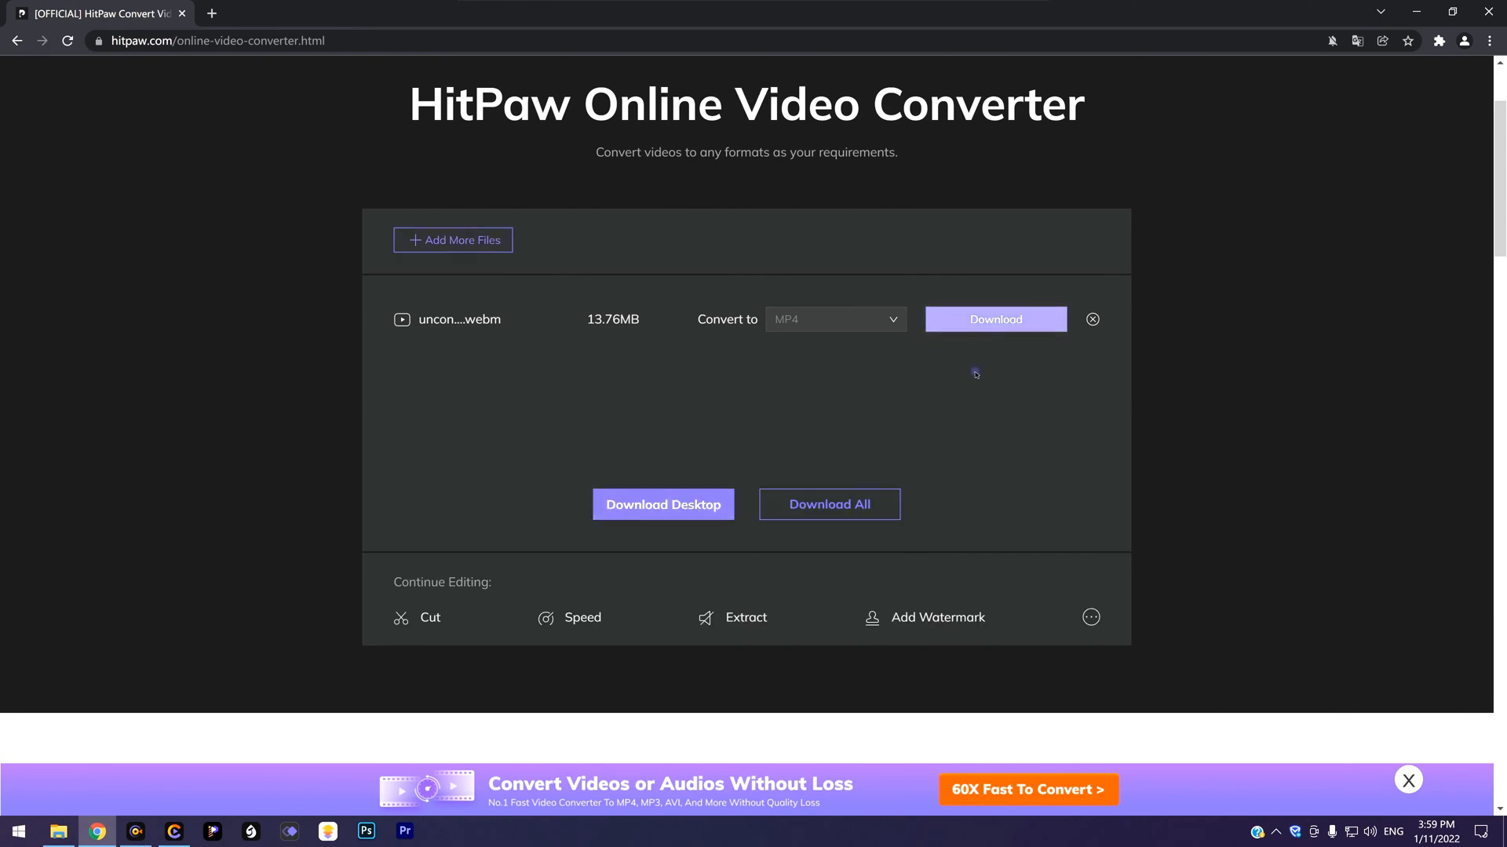
{"action": "left_click", "coordinate": [995, 320]}
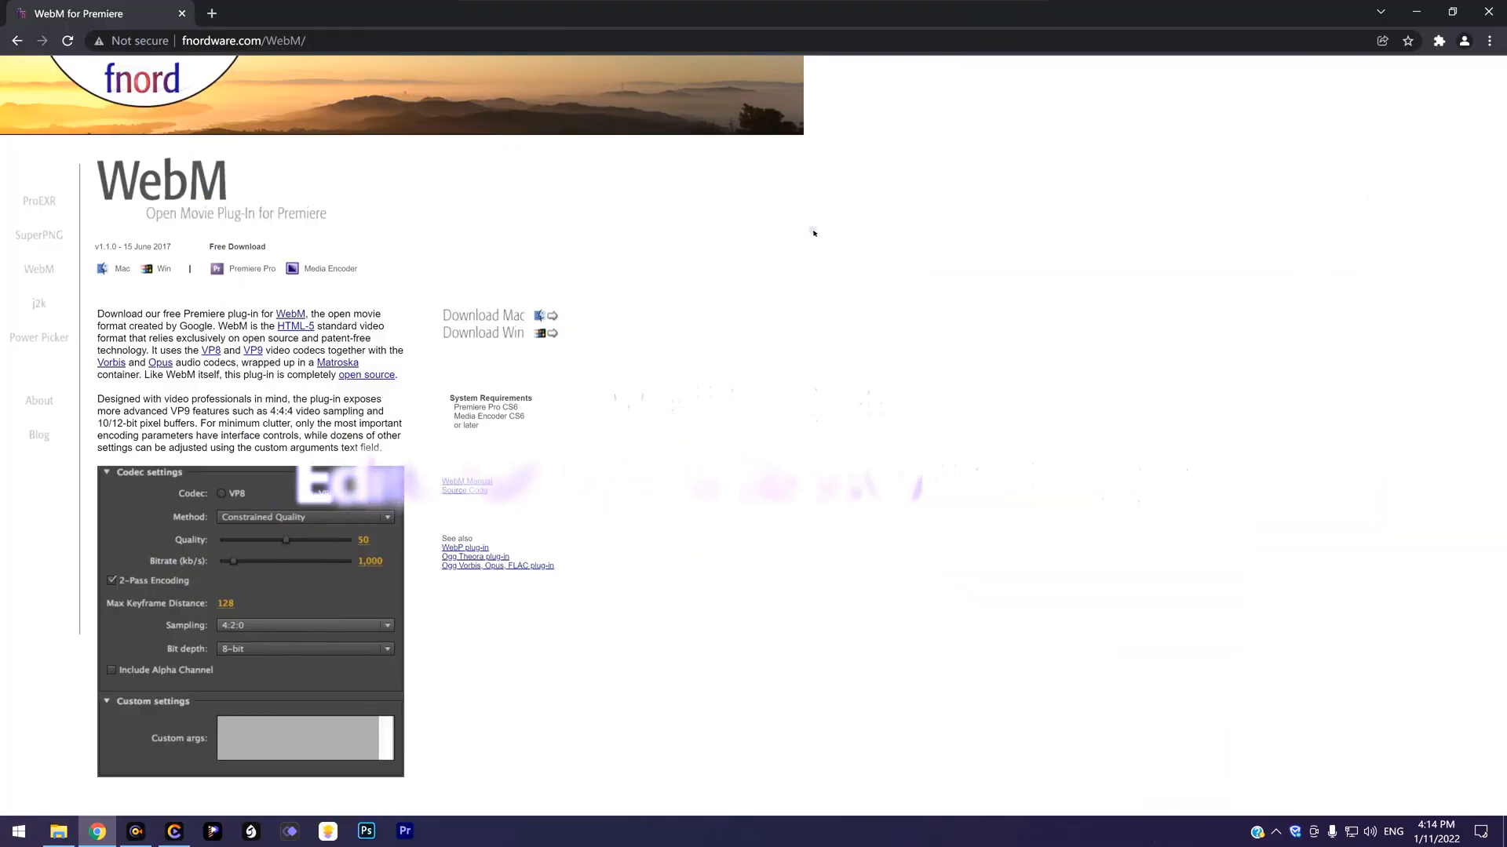
- Open fnordware.com/WebM, the free WebM plug-in page for Premiere
{"action": "left_click", "coordinate": [313, 493]}
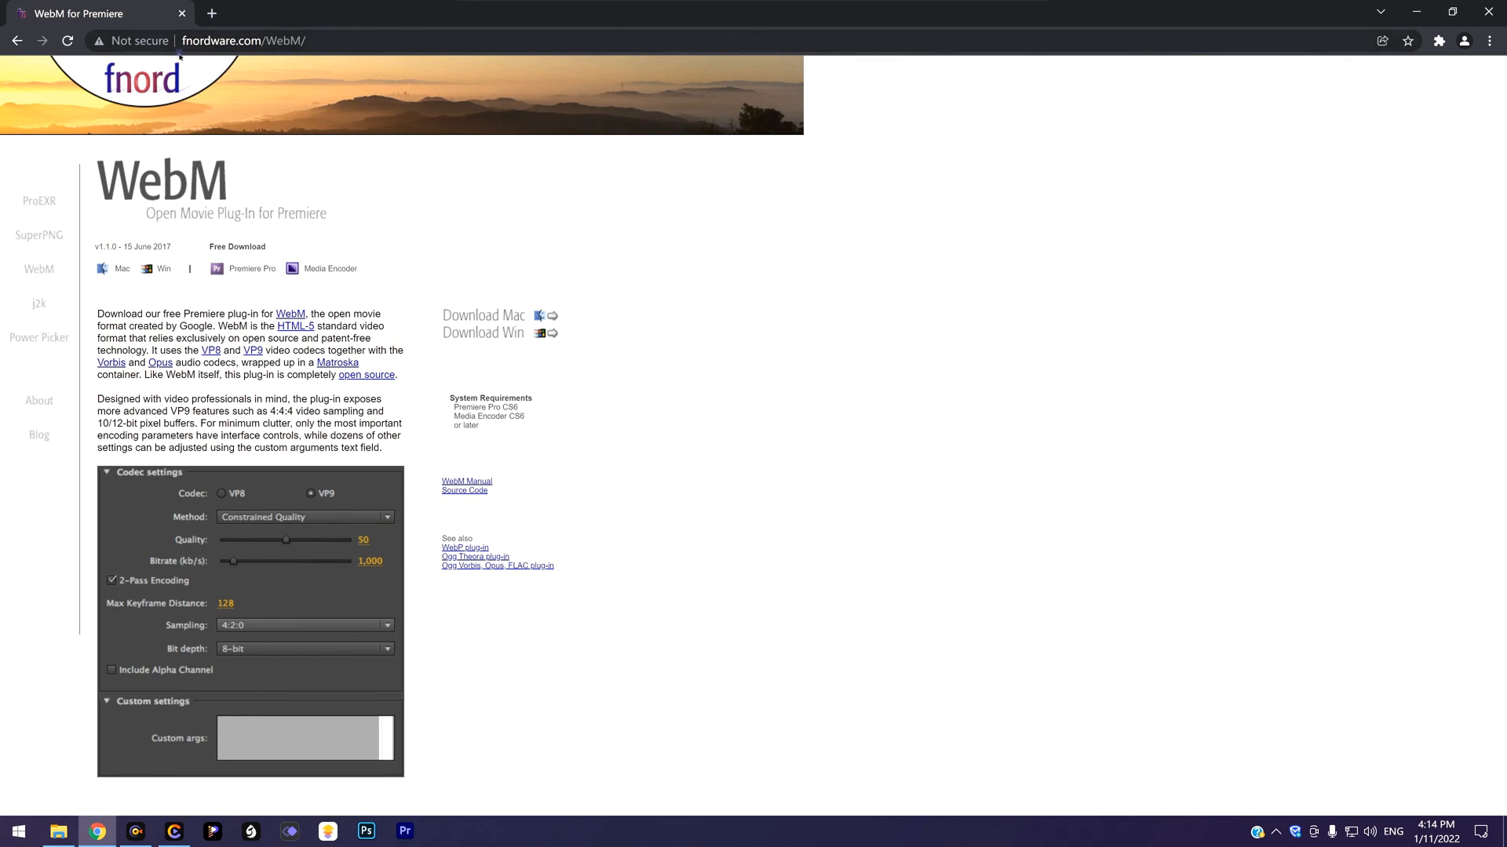
{"action": "mouse_move", "coordinate": [686, 281]}
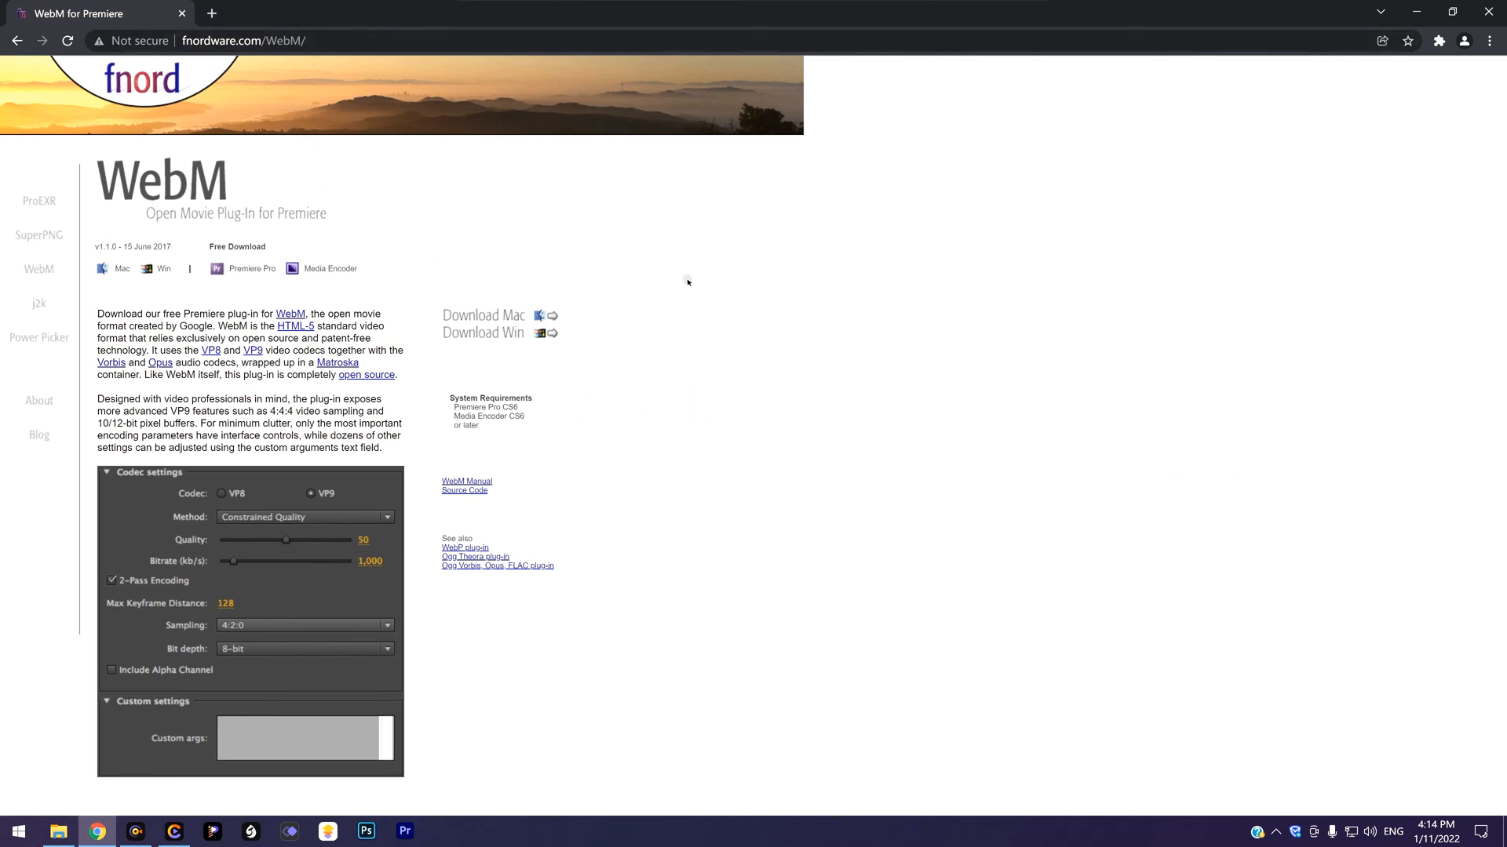
{"action": "mouse_move", "coordinate": [677, 340]}
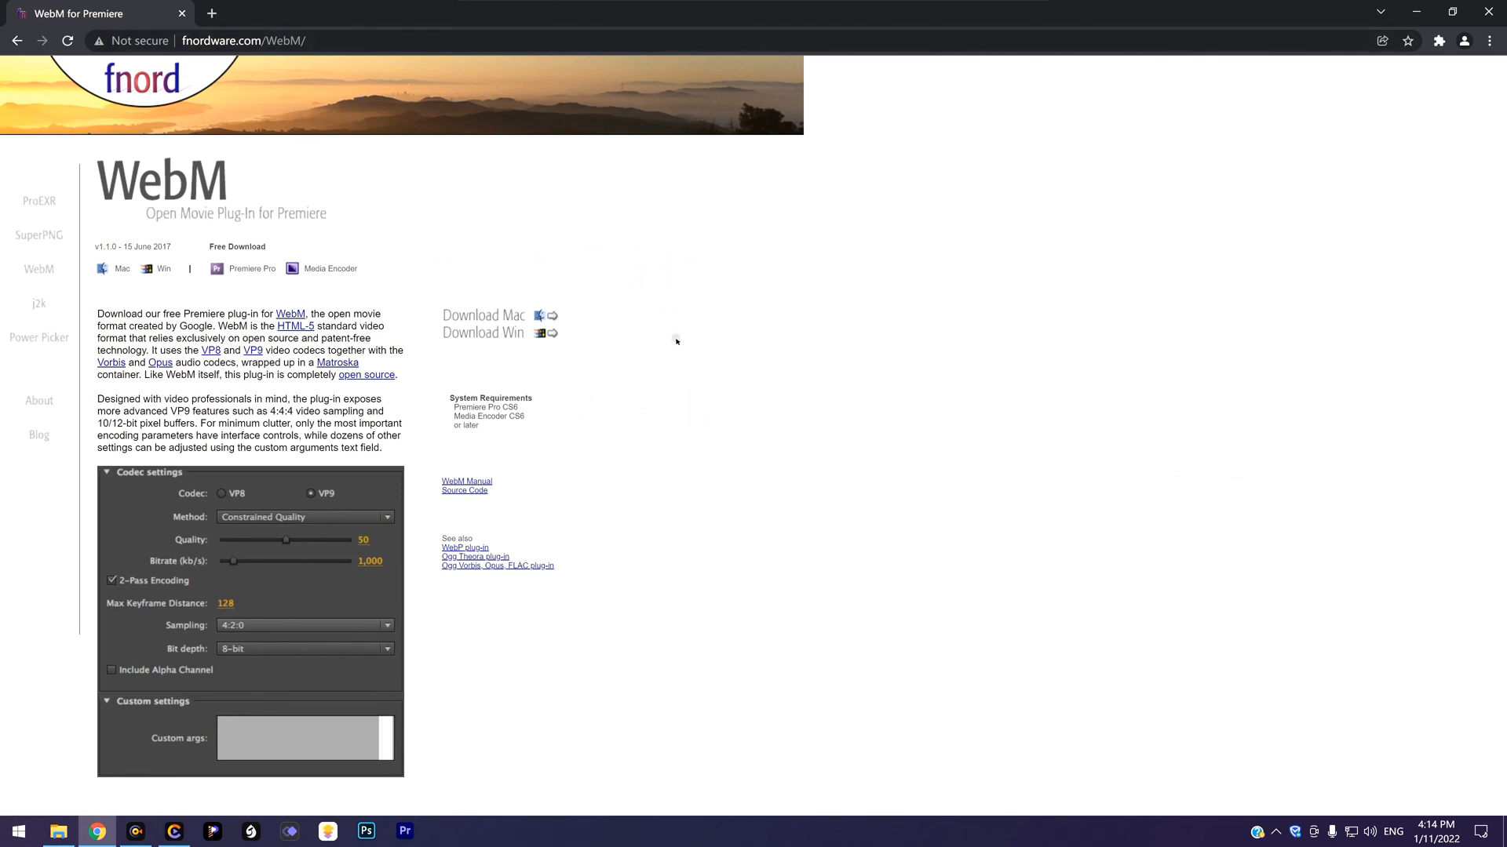
{"action": "mouse_move", "coordinate": [655, 369]}
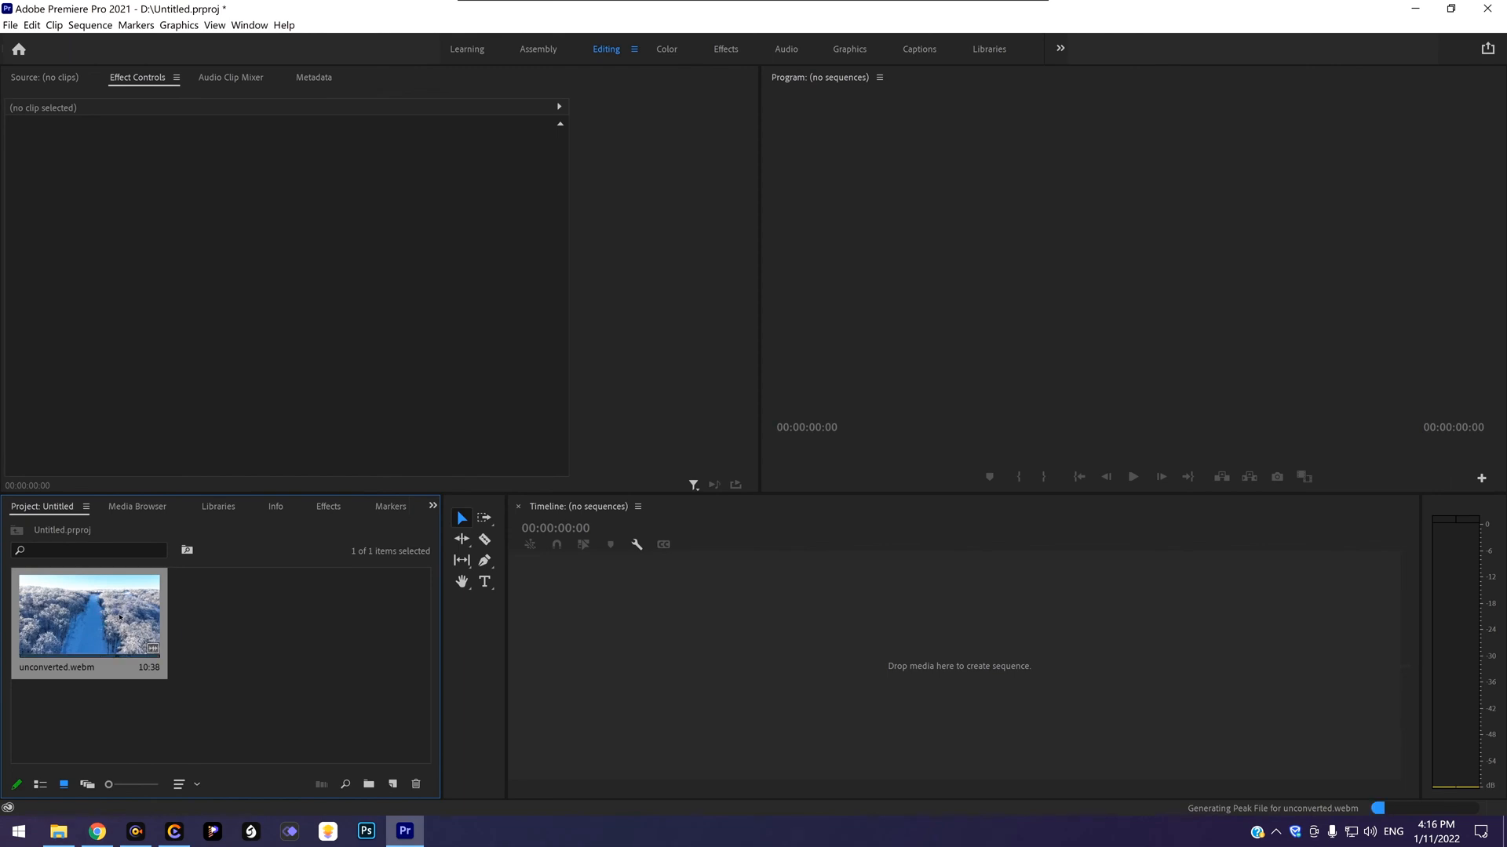
{"action": "mouse_move", "coordinate": [616, 675]}
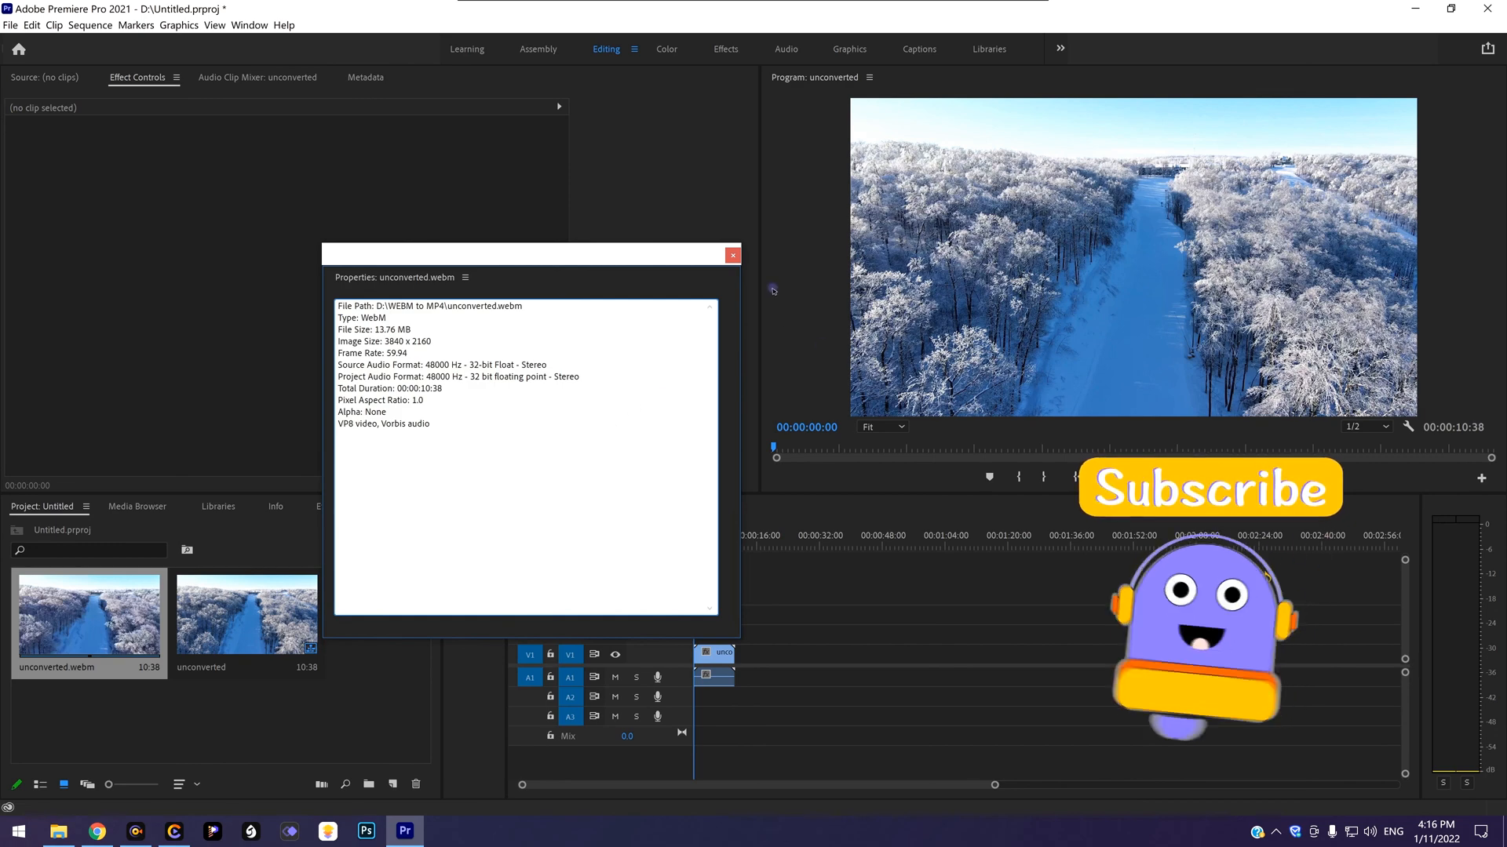
- Bring Chrome's HitPaw Video Converter webpage to the front from the taskbar
{"action": "left_click", "coordinate": [96, 831]}
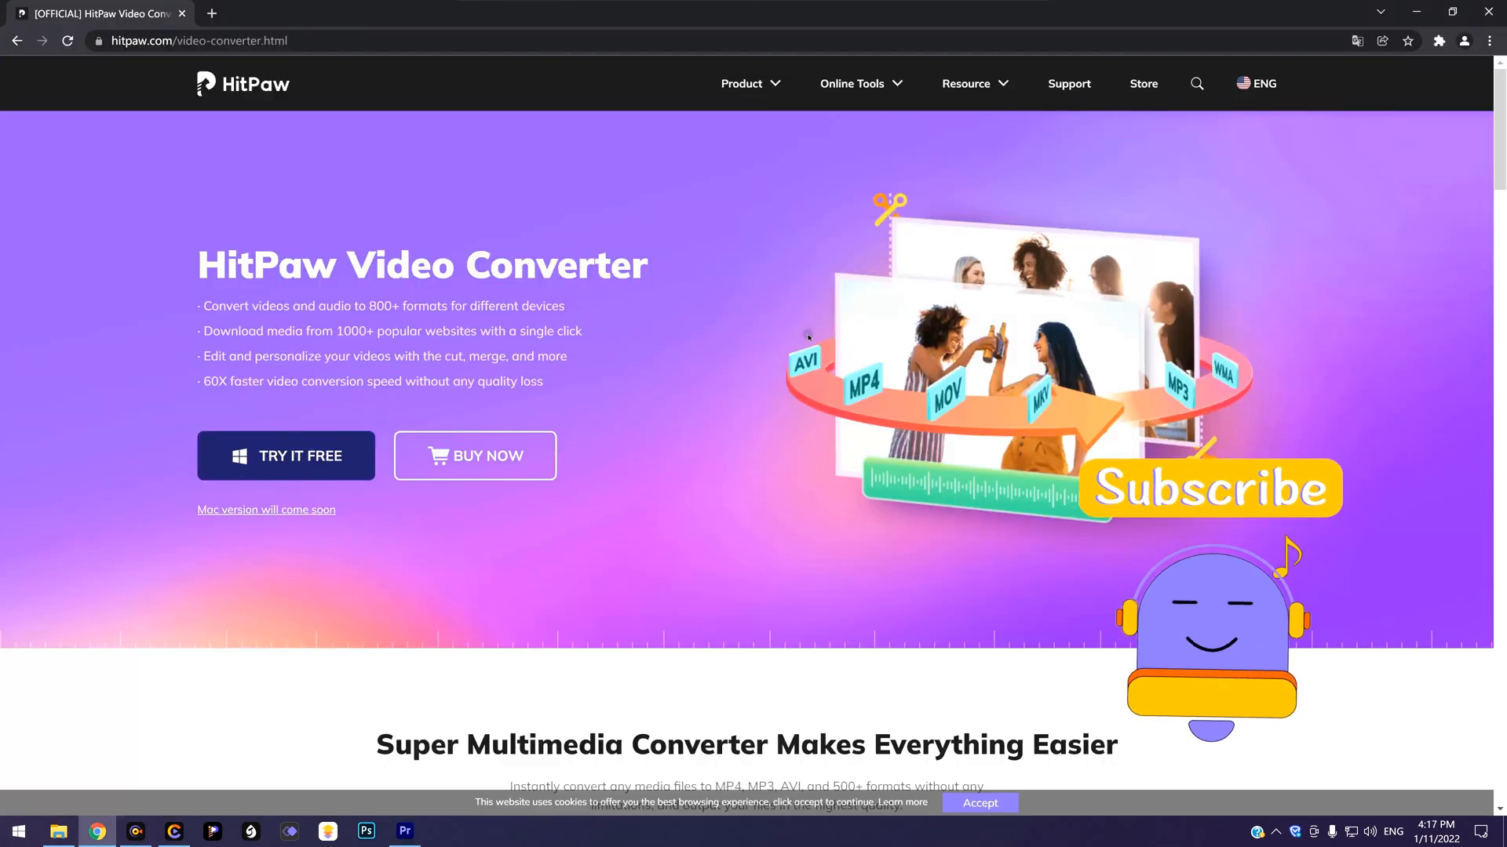